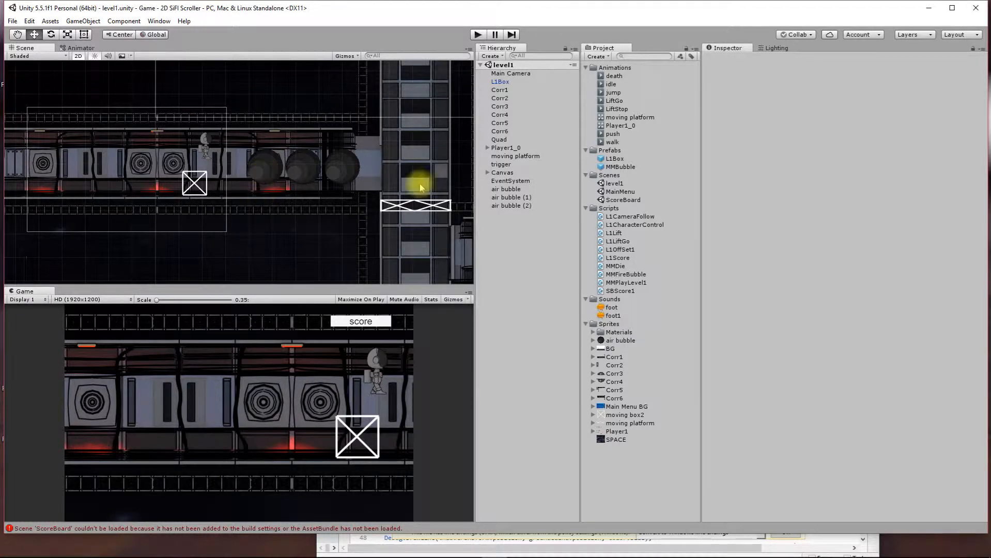
- Load the ScoreBoard scene from the Scenes folder and select its BG background object
double_click(622, 200)
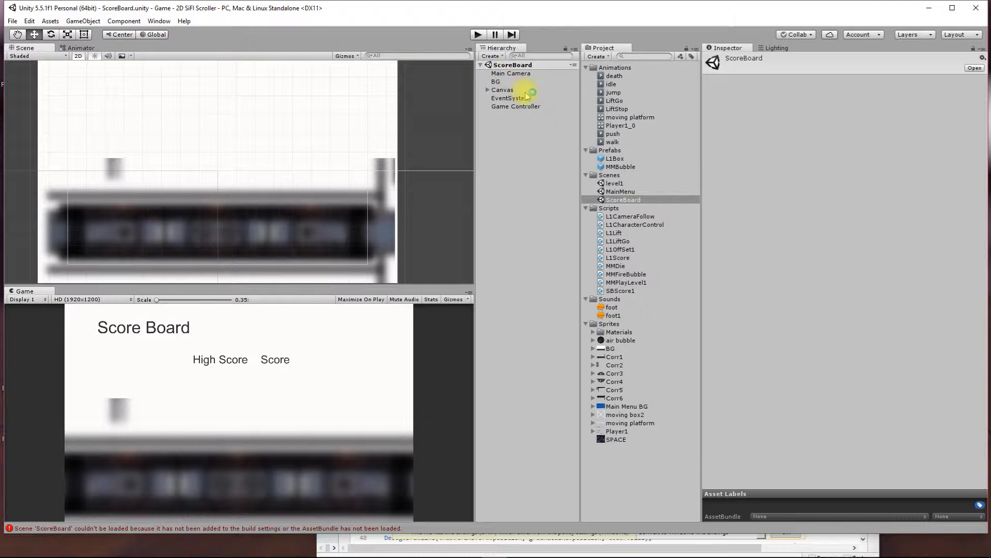
left_click(11, 21)
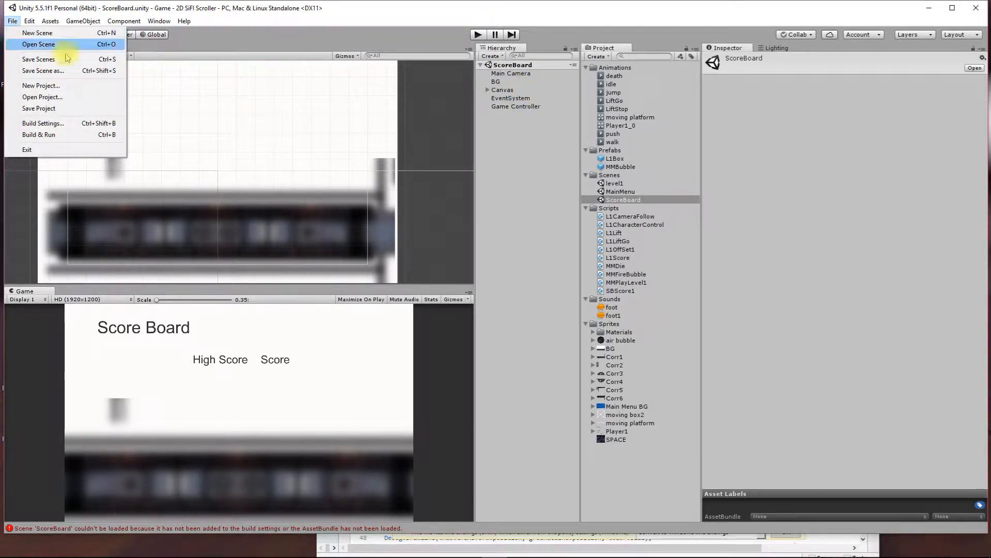
left_click(496, 81)
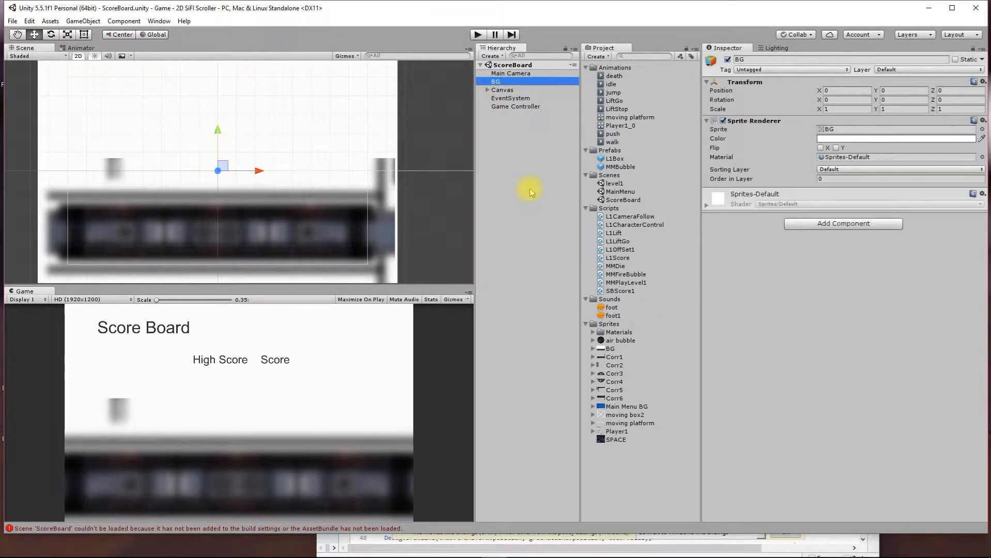
- Show the BG sprite's import settings and preview in the Inspector
left_click(609, 348)
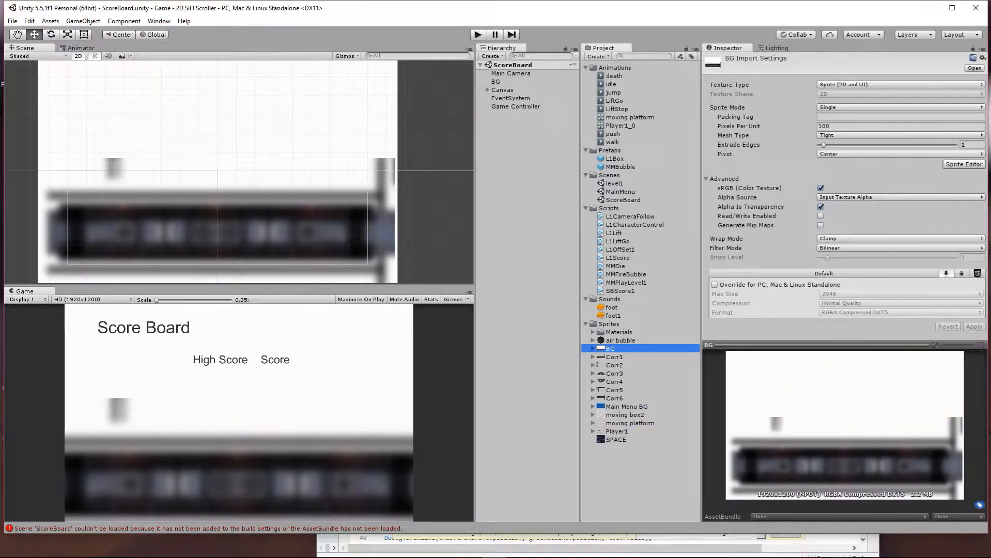
mouse_move(667, 331)
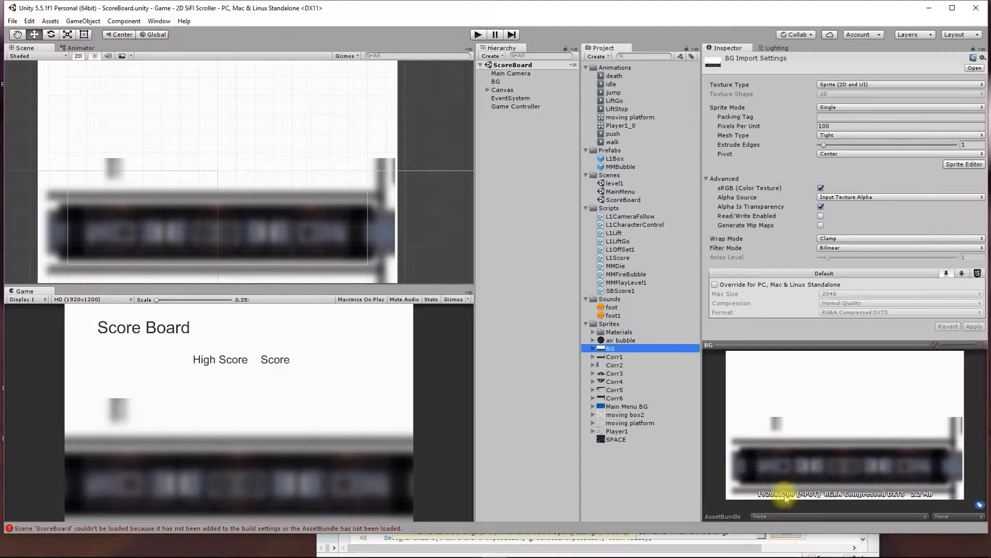
mouse_move(884, 434)
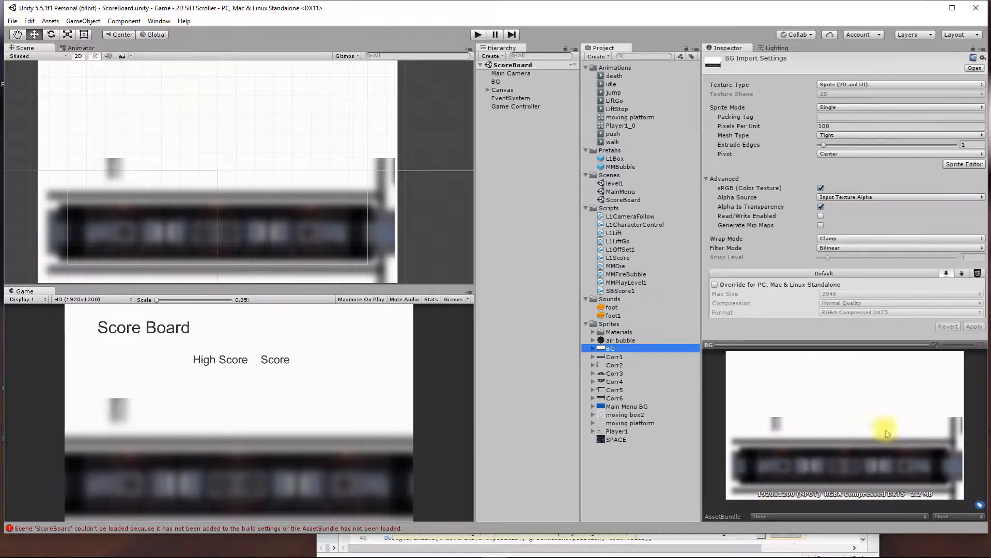
mouse_move(471, 178)
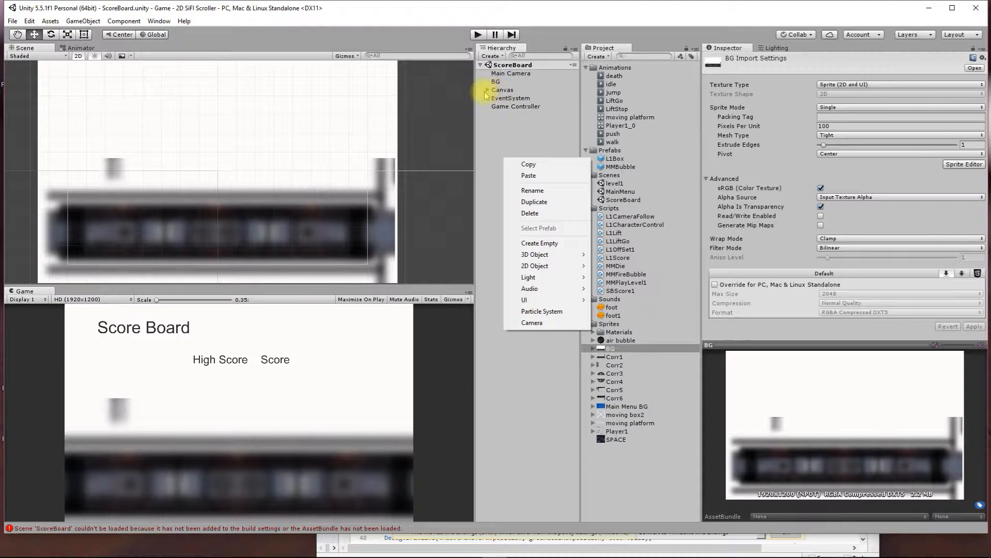
- Expand the Canvas to reveal its text objects and inspect High Score's transform
left_click(514, 98)
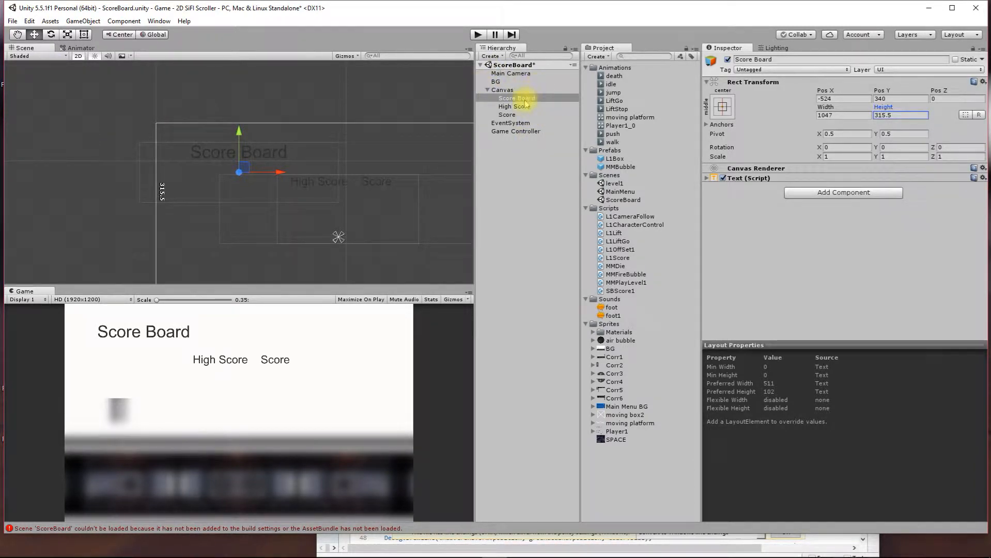
left_click(514, 107)
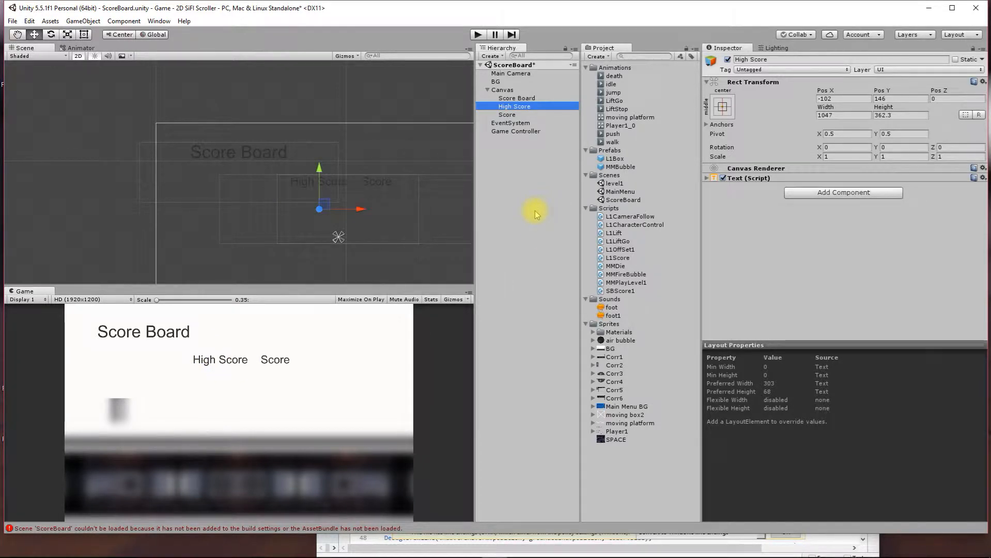
mouse_move(480, 270)
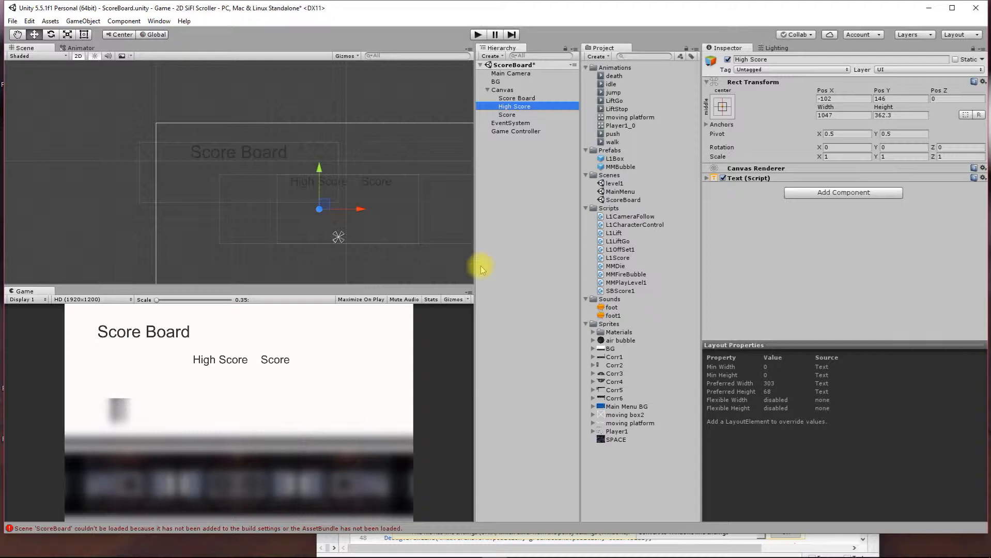
mouse_move(518, 275)
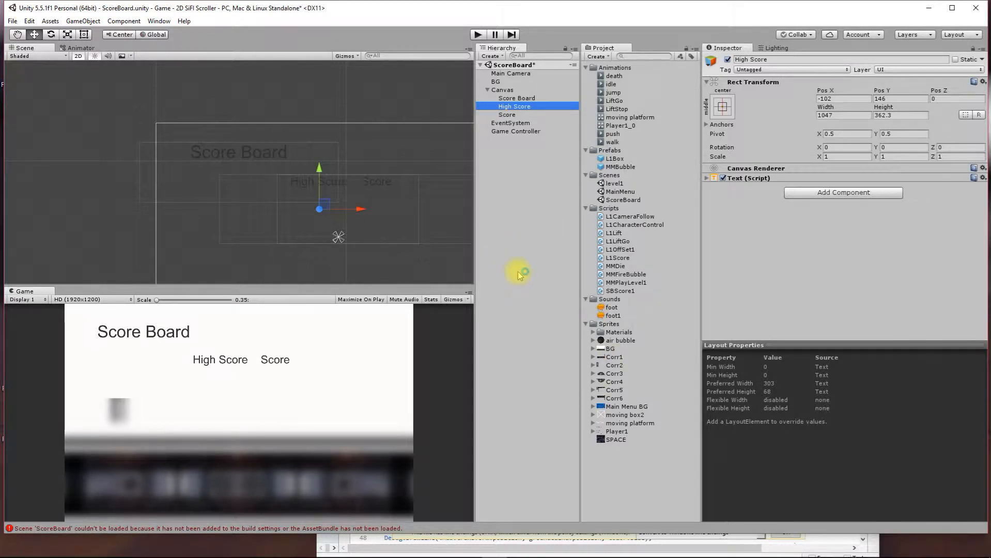
mouse_move(215, 372)
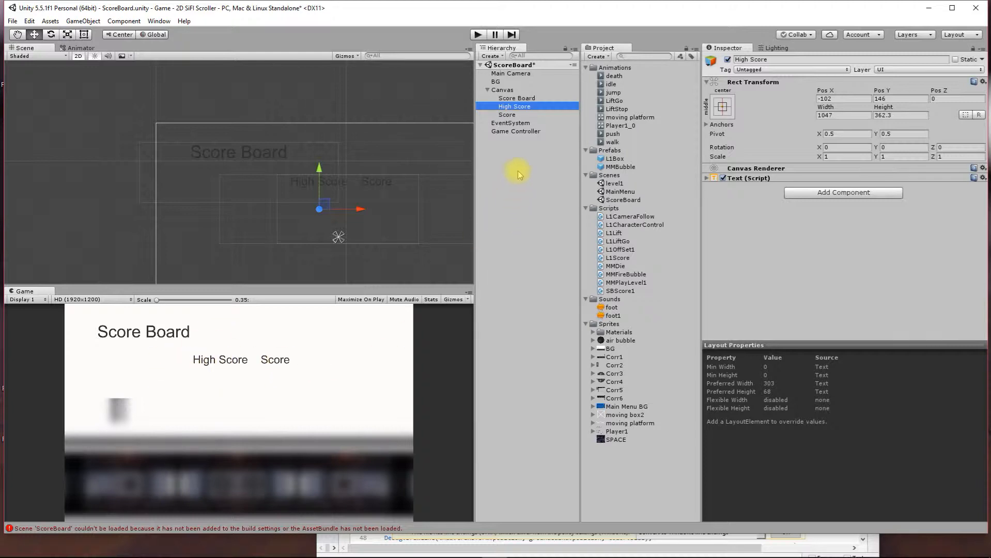
mouse_move(220, 362)
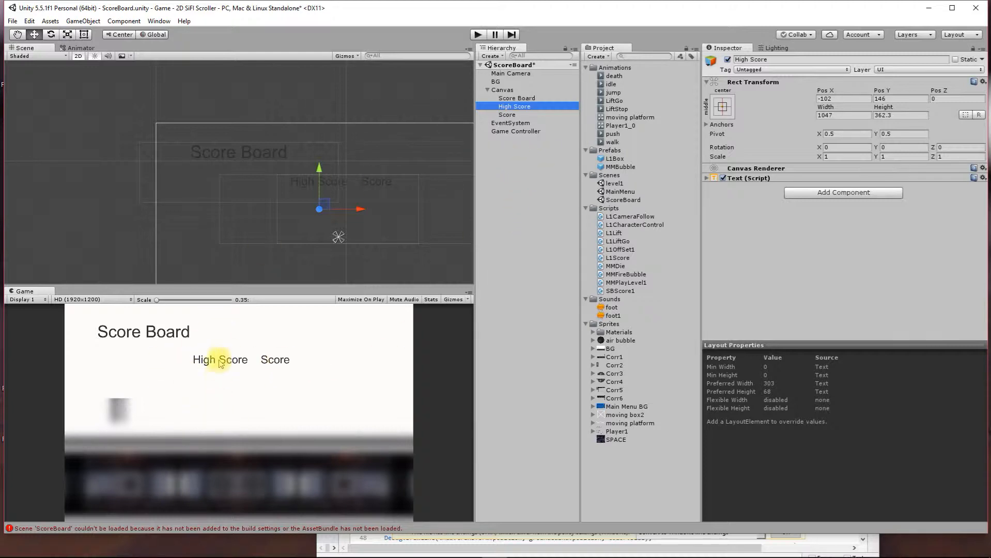
mouse_move(201, 387)
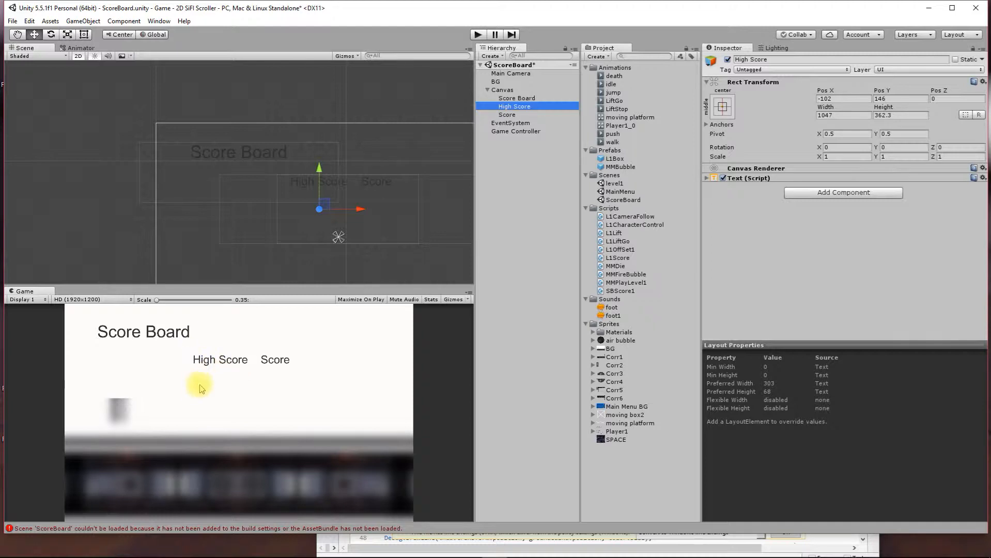
mouse_move(293, 438)
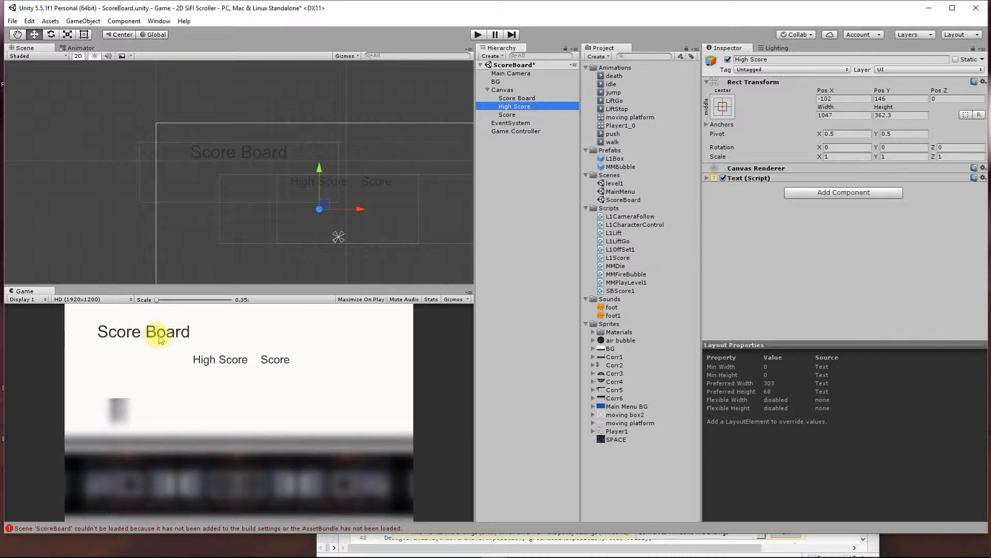
mouse_move(234, 373)
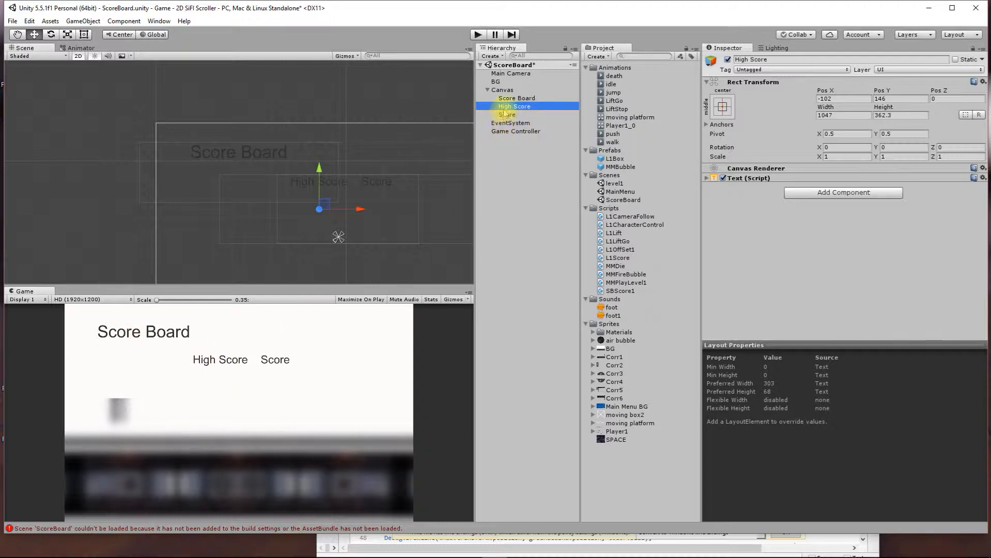
- Inspect the Score text object's Text component and locate its SBScore1 script asset
left_click(508, 114)
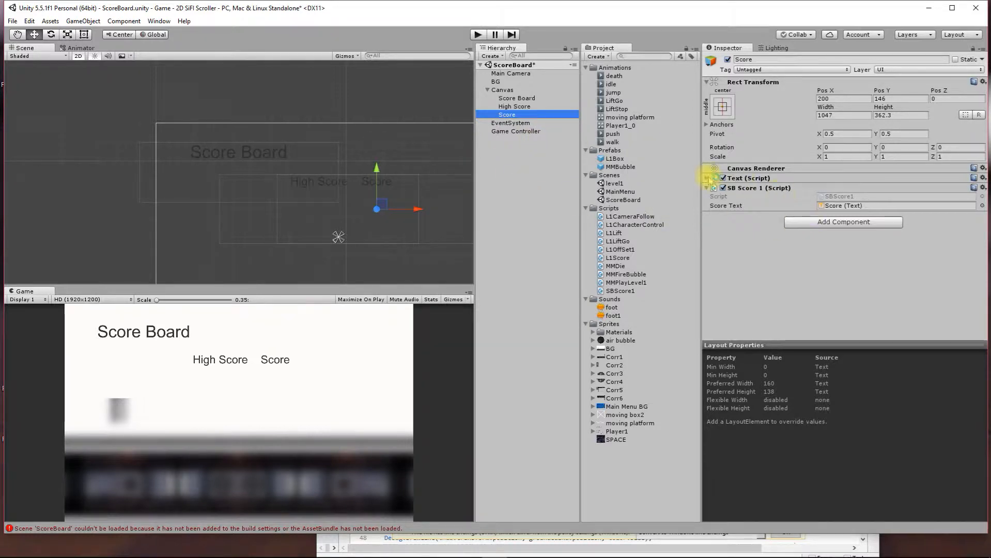
left_click(708, 178)
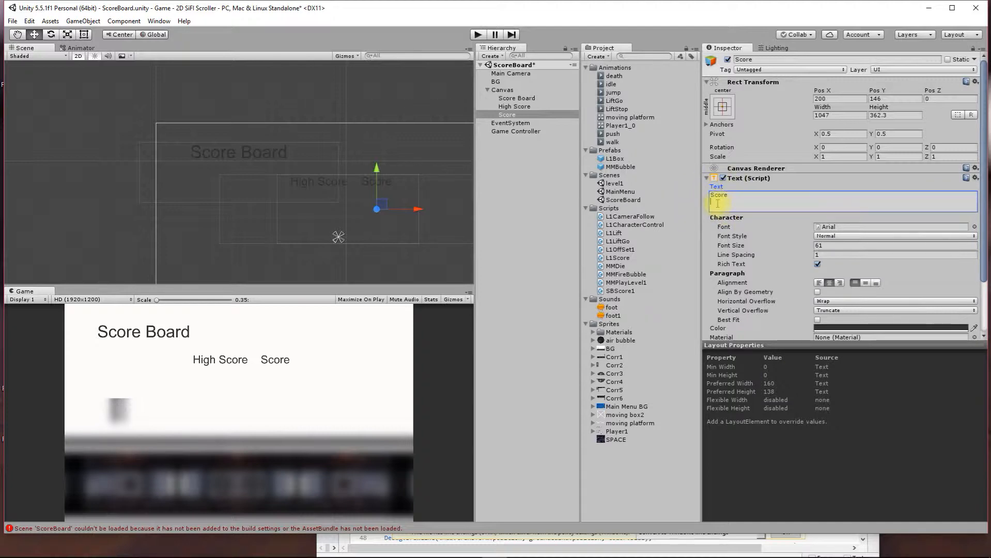
key("Backspace")
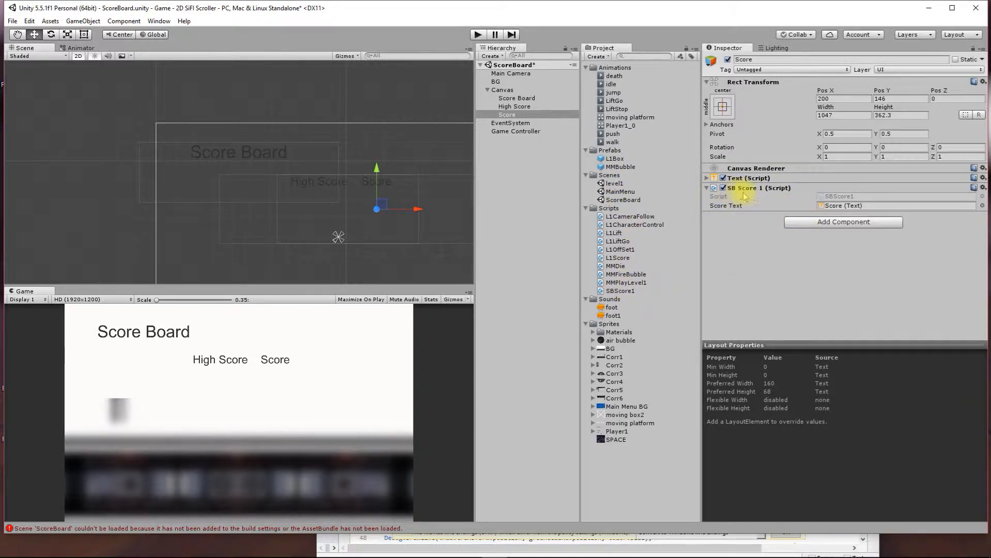
left_click(619, 290)
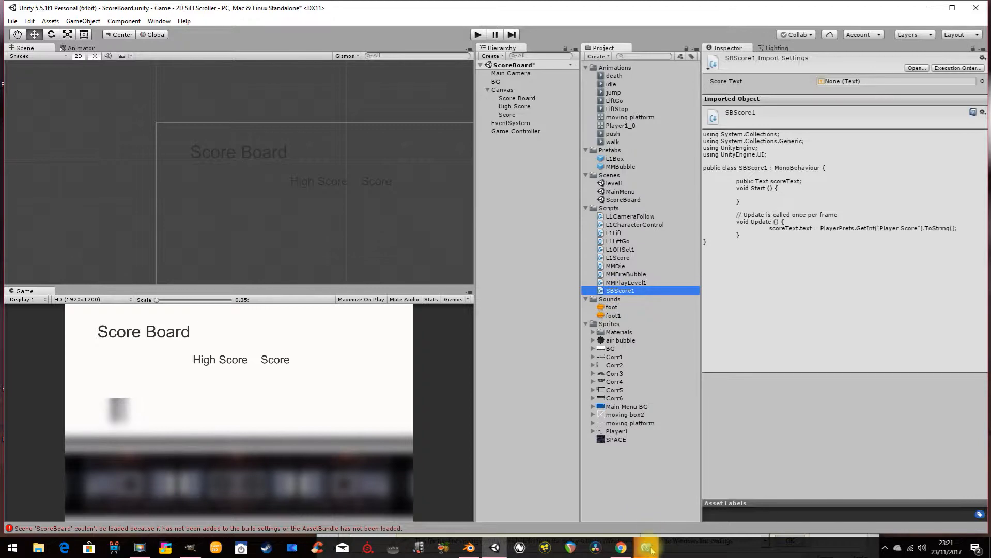
- Launch the SBScore1 script in the MonoDevelop code editor
left_click(644, 548)
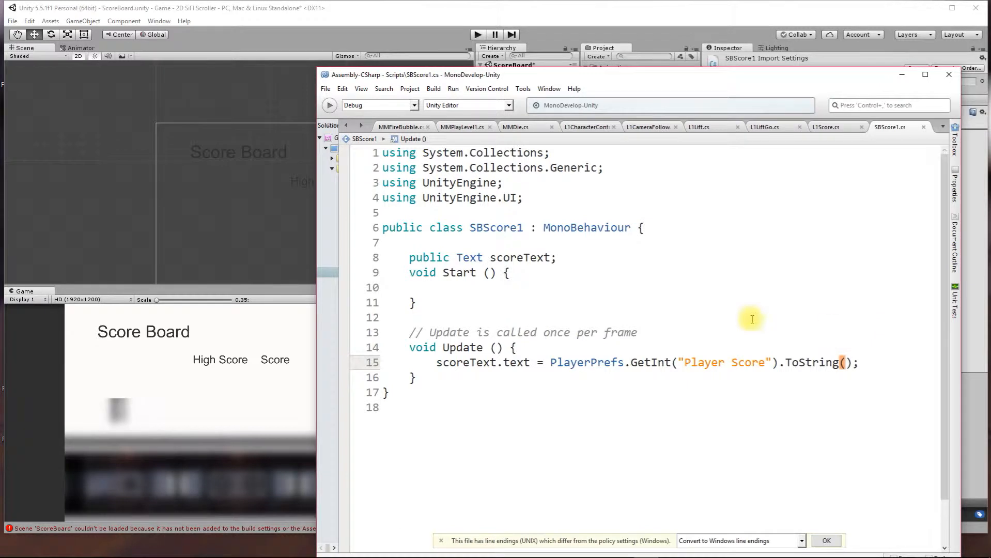
left_click(452, 198)
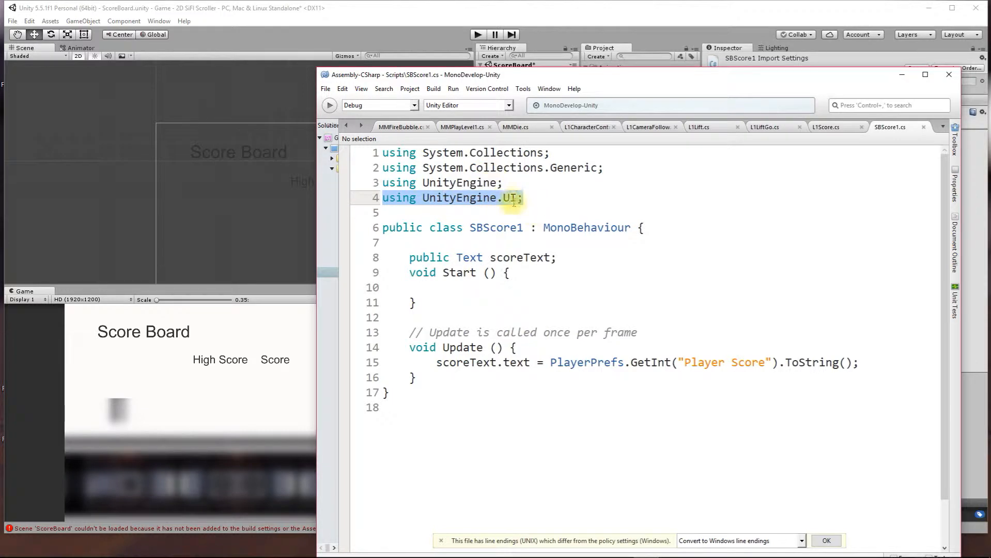
mouse_move(394, 197)
type("//")
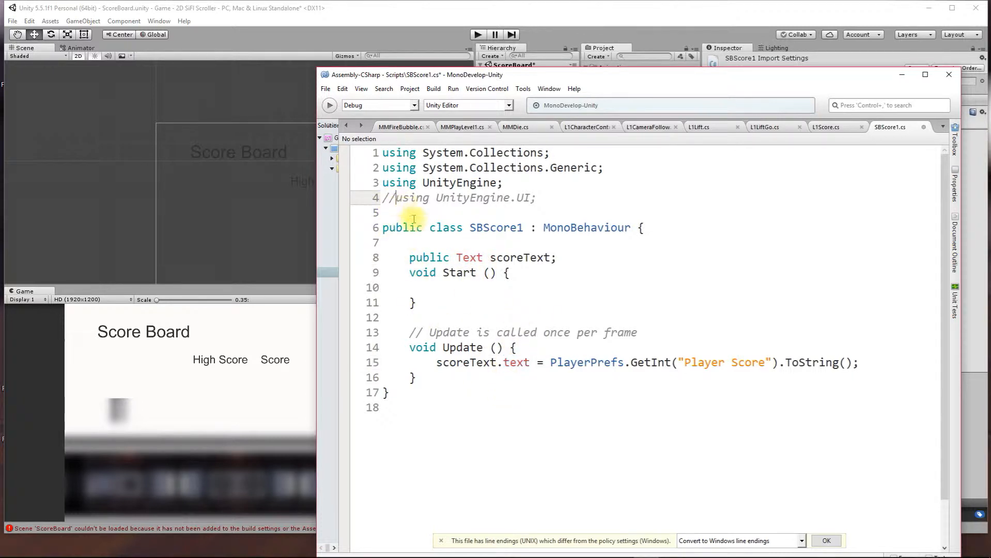
key("Backspace")
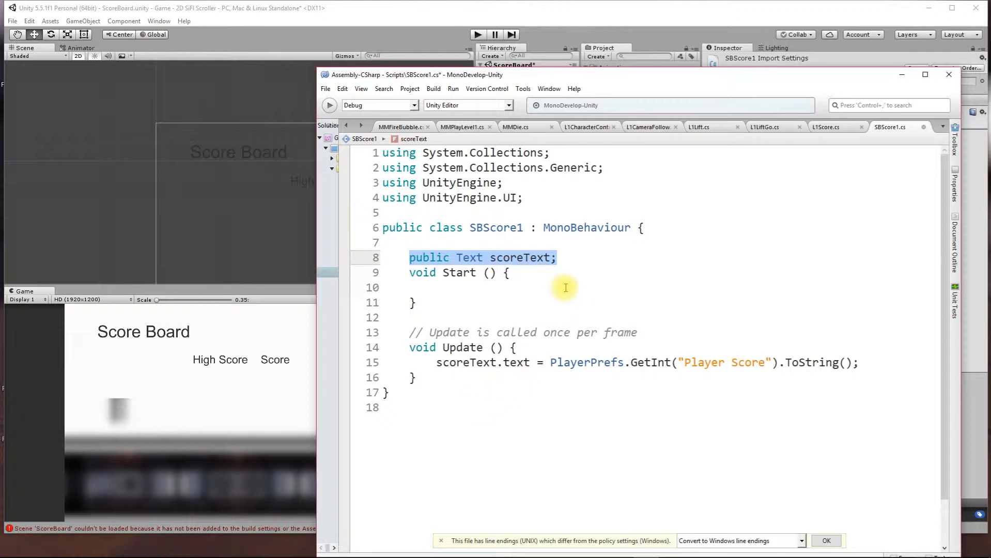
mouse_move(514, 318)
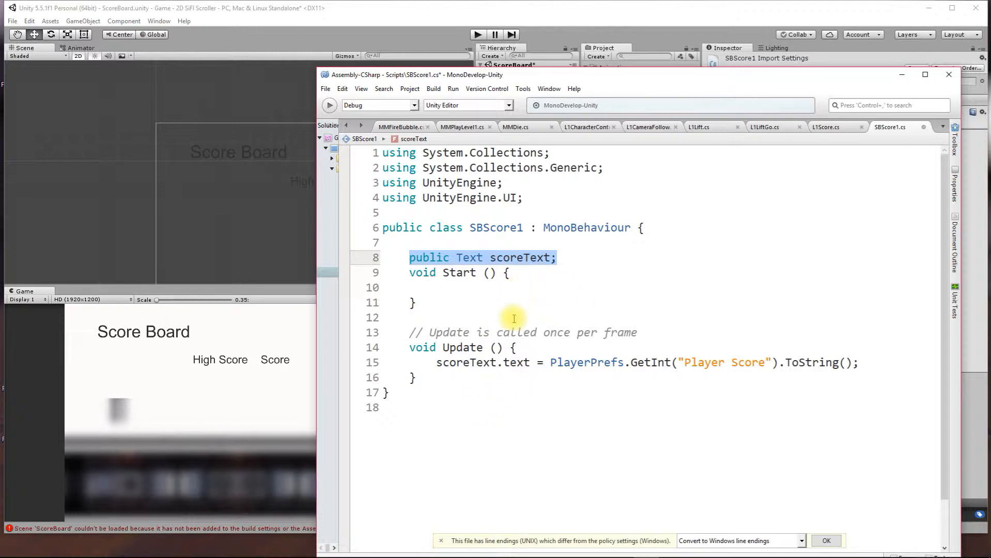
mouse_move(492, 234)
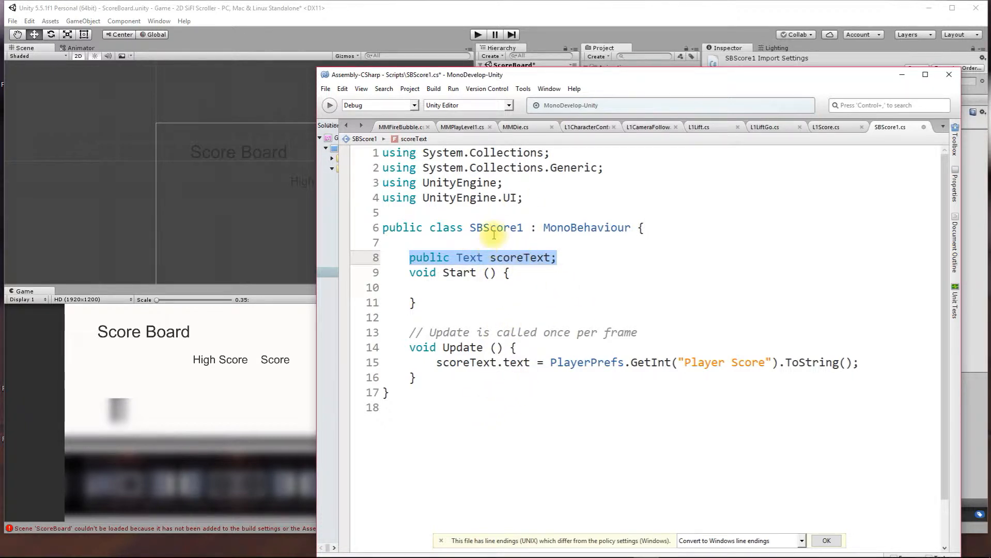
mouse_move(522, 282)
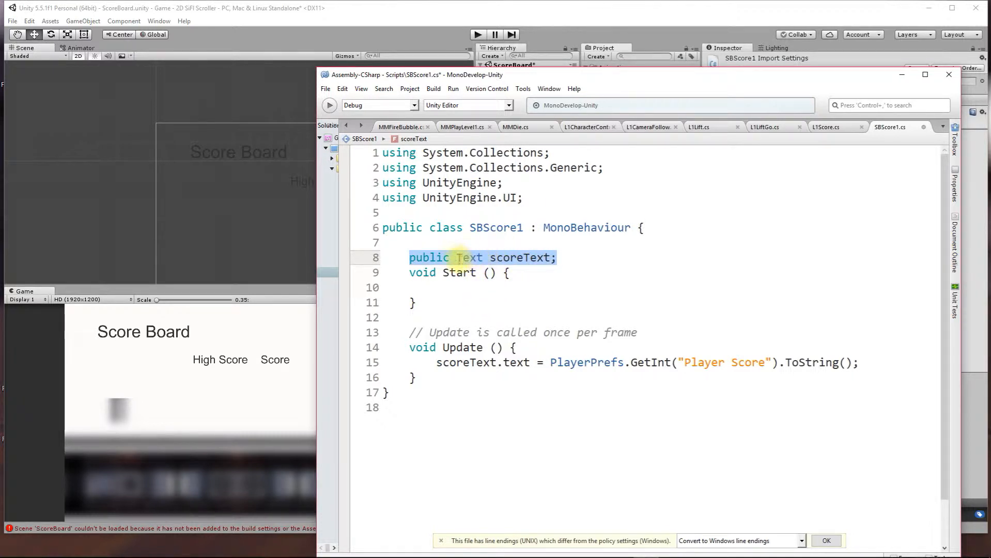
double_click(469, 257)
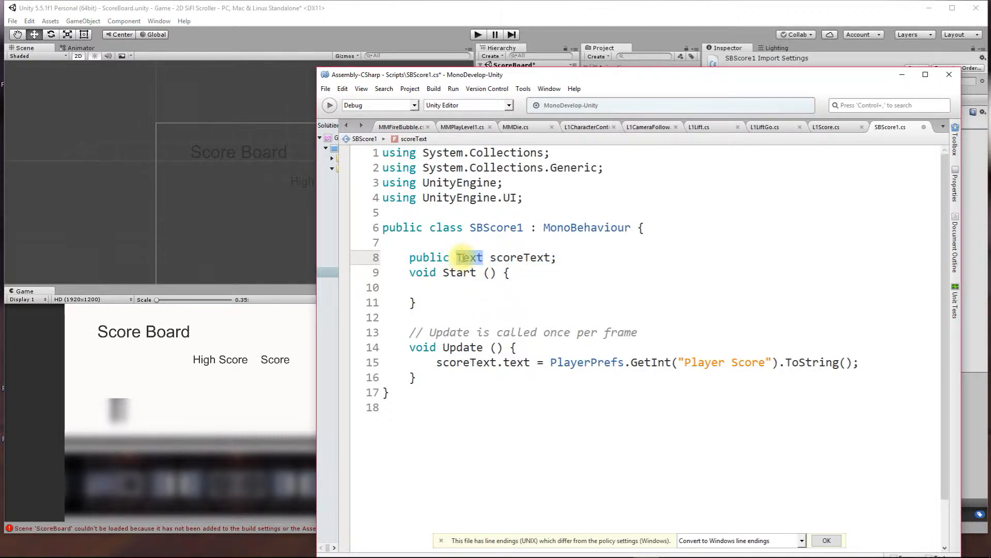
double_click(518, 257)
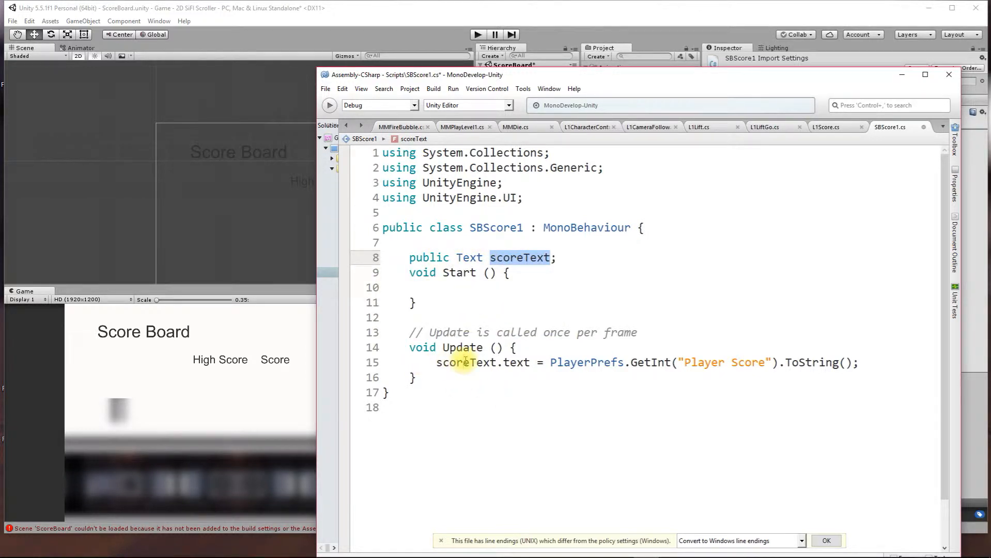
double_click(465, 361)
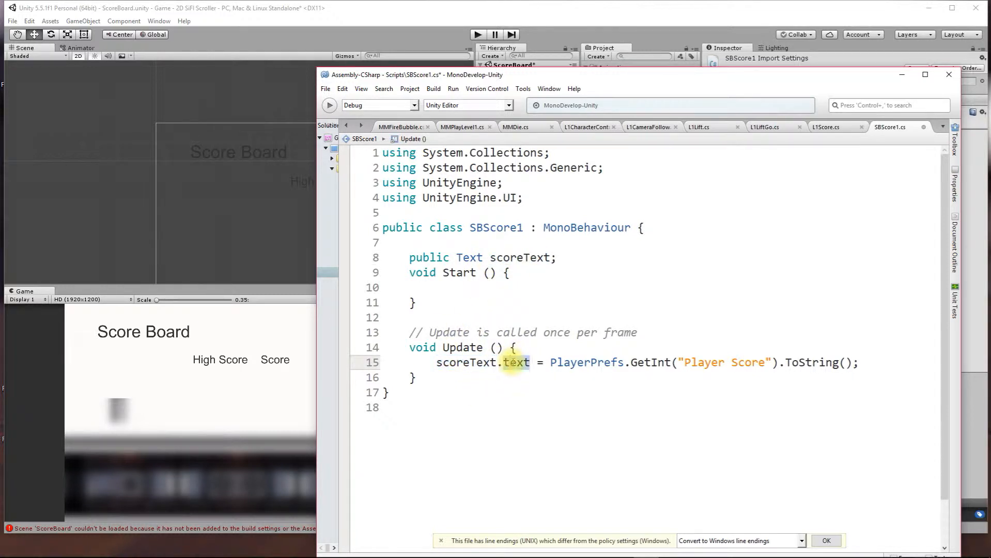
double_click(514, 362)
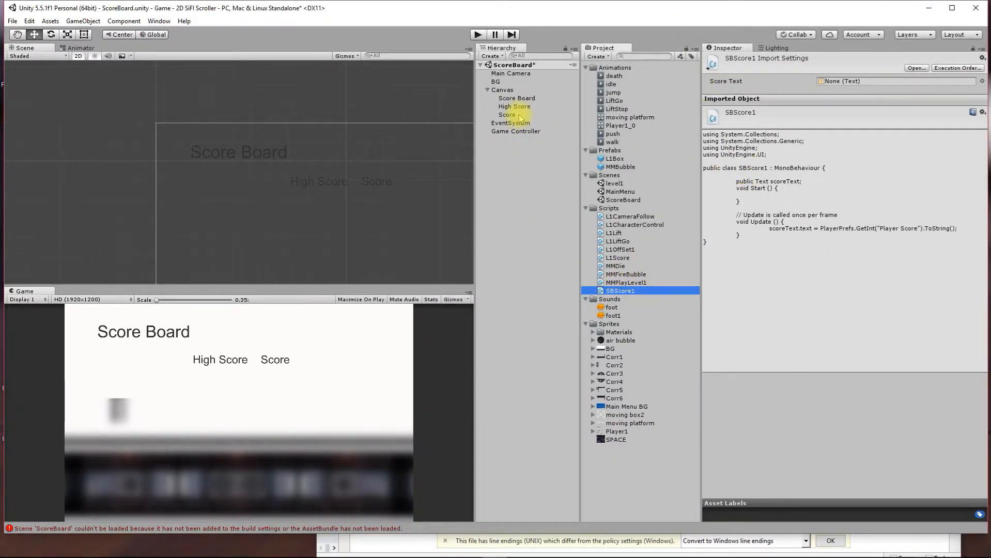
left_click(508, 115)
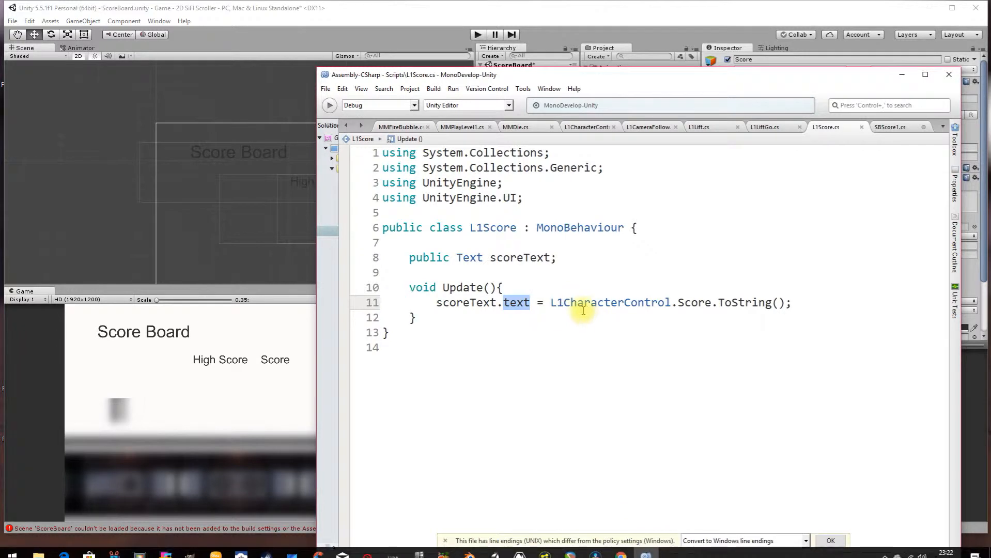
left_click(889, 126)
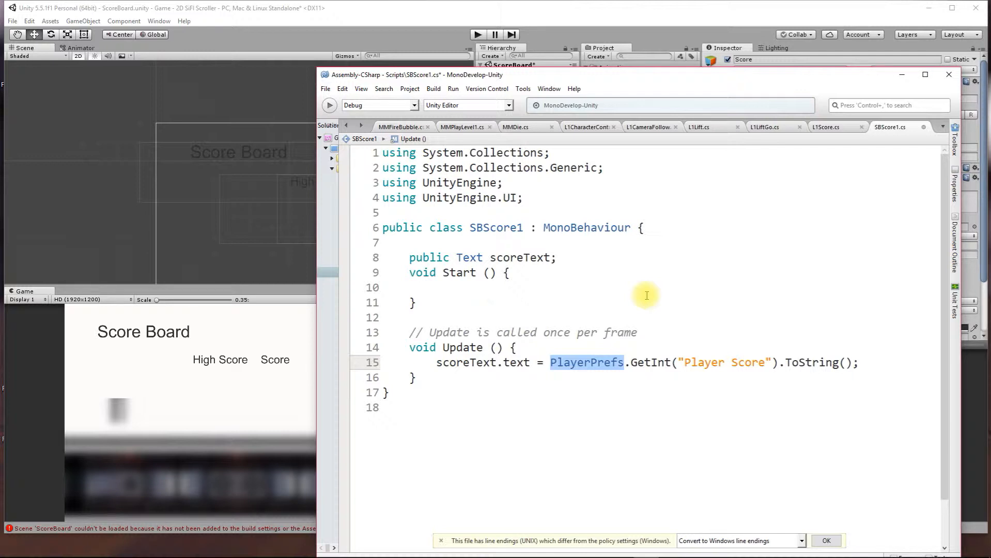
mouse_move(652, 312)
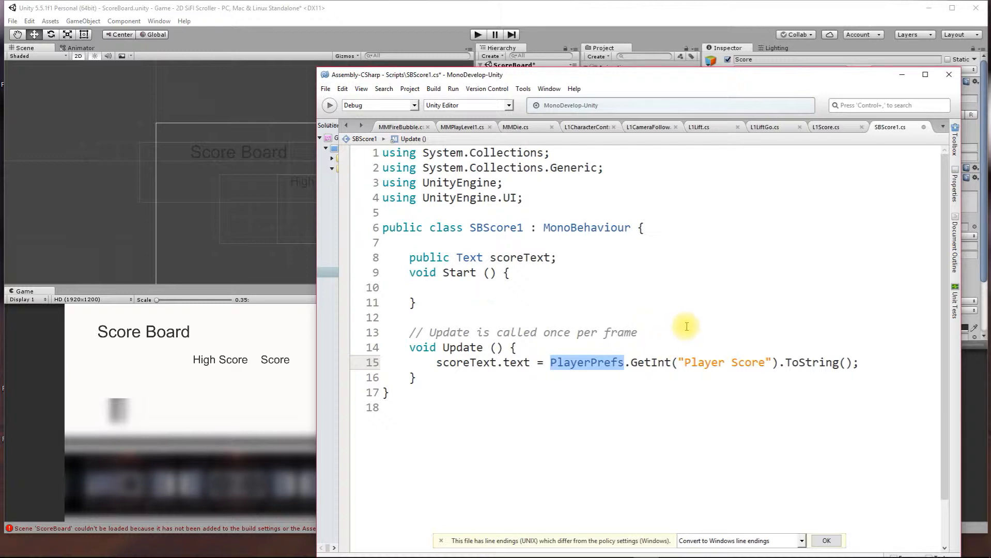
mouse_move(675, 362)
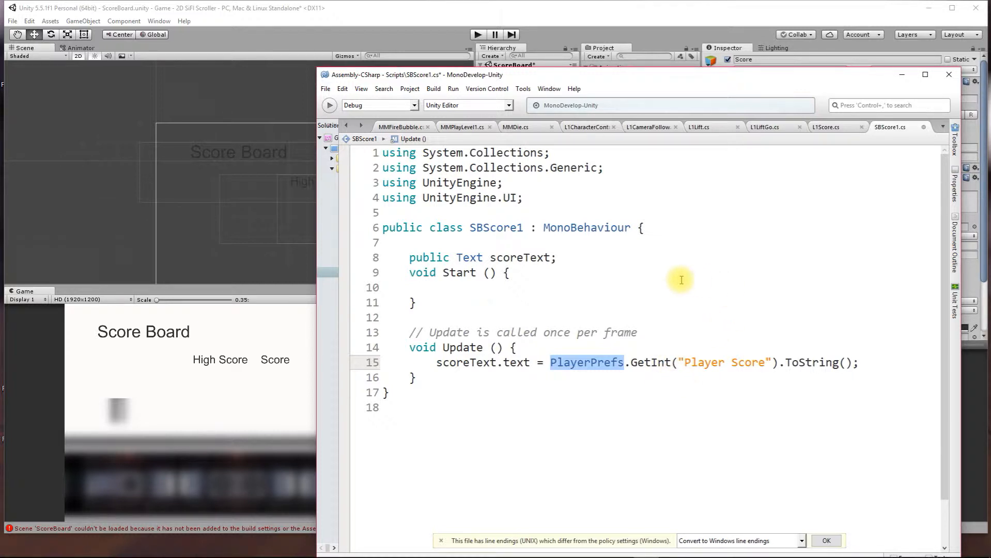
mouse_move(655, 369)
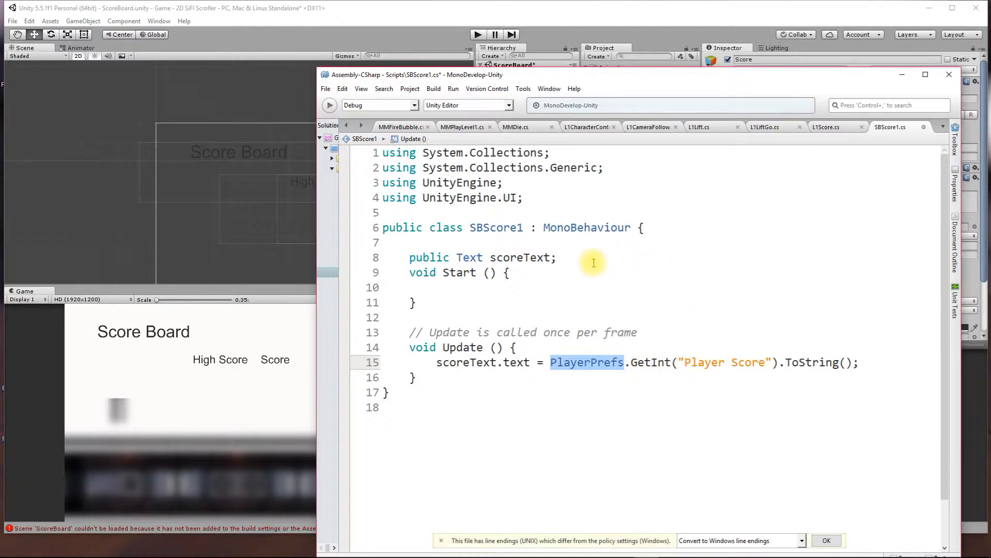
mouse_move(690, 310)
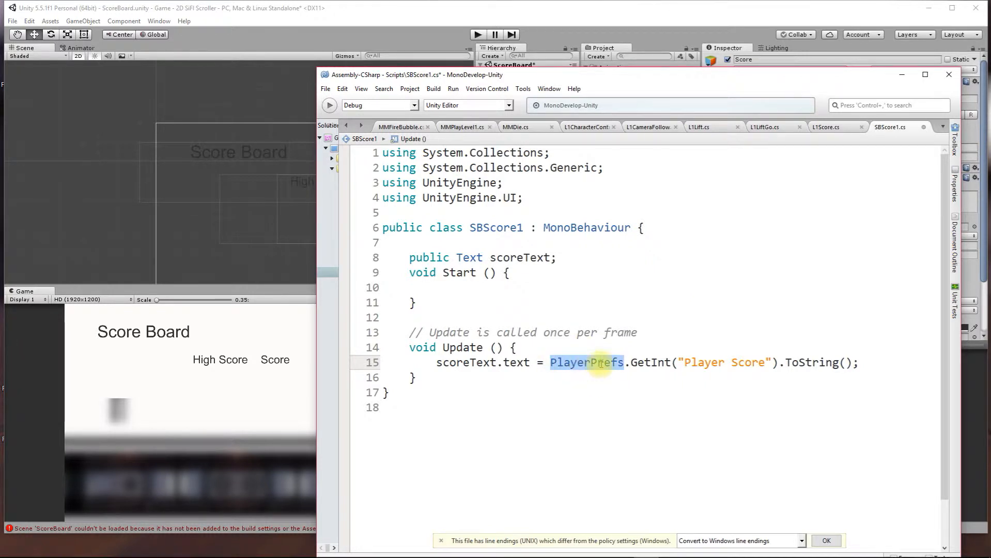
mouse_move(560, 346)
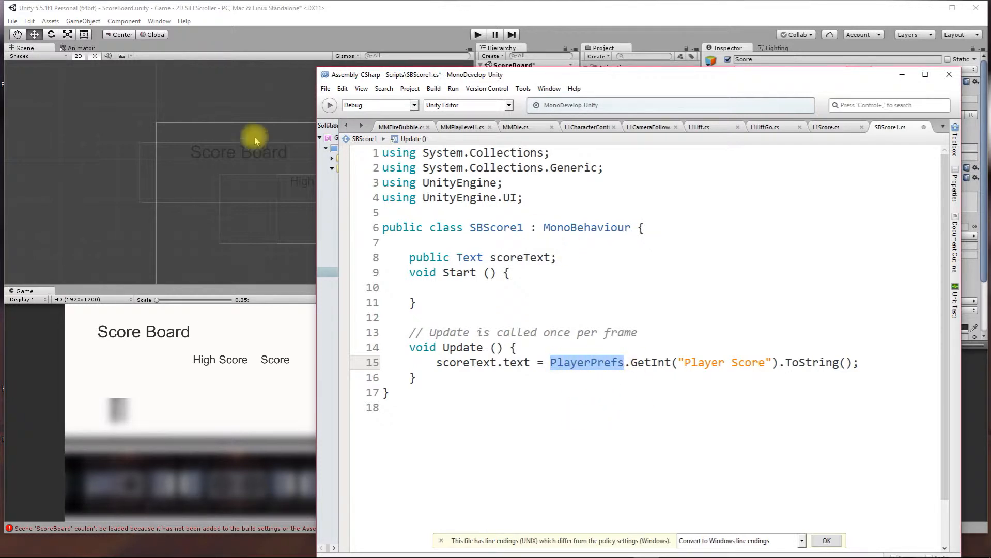
mouse_move(407, 296)
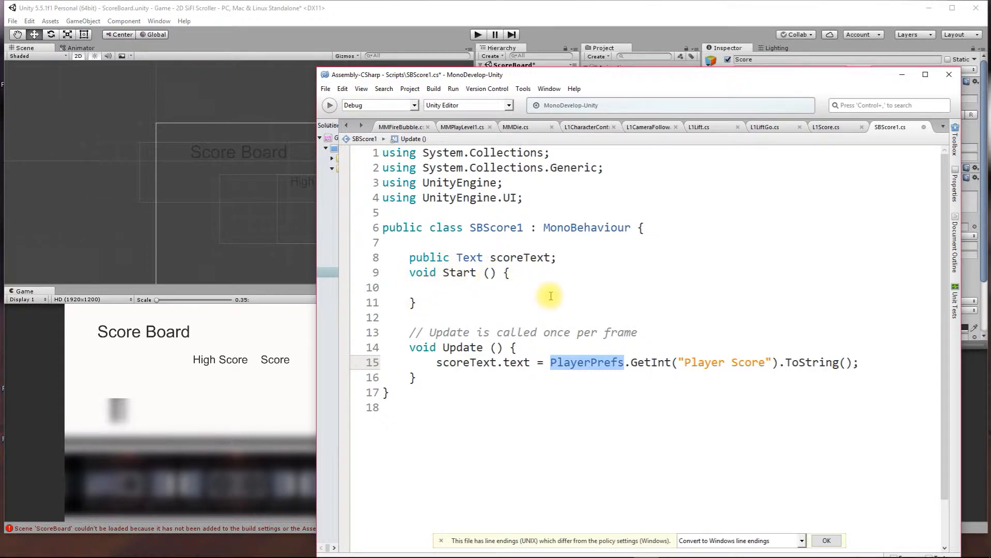
mouse_move(588, 361)
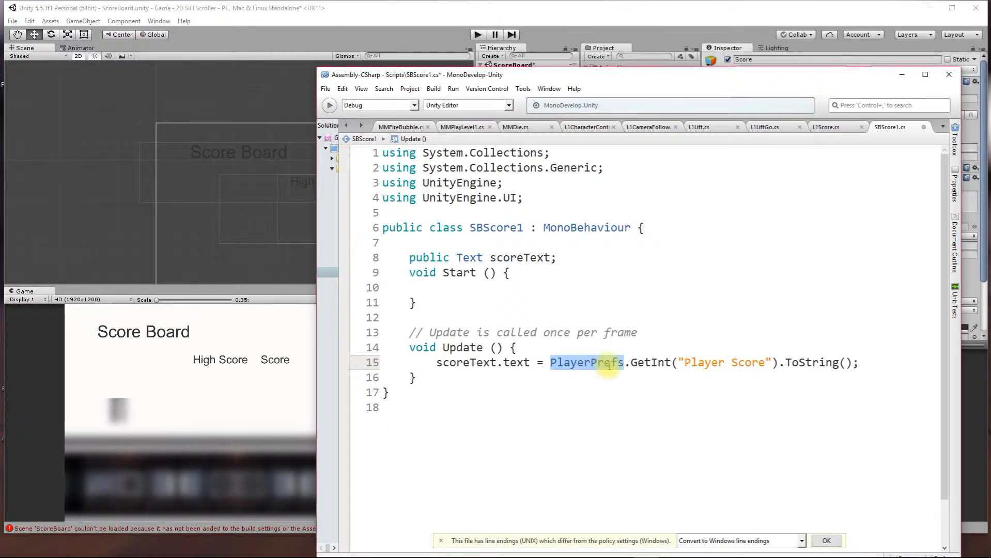
mouse_move(557, 441)
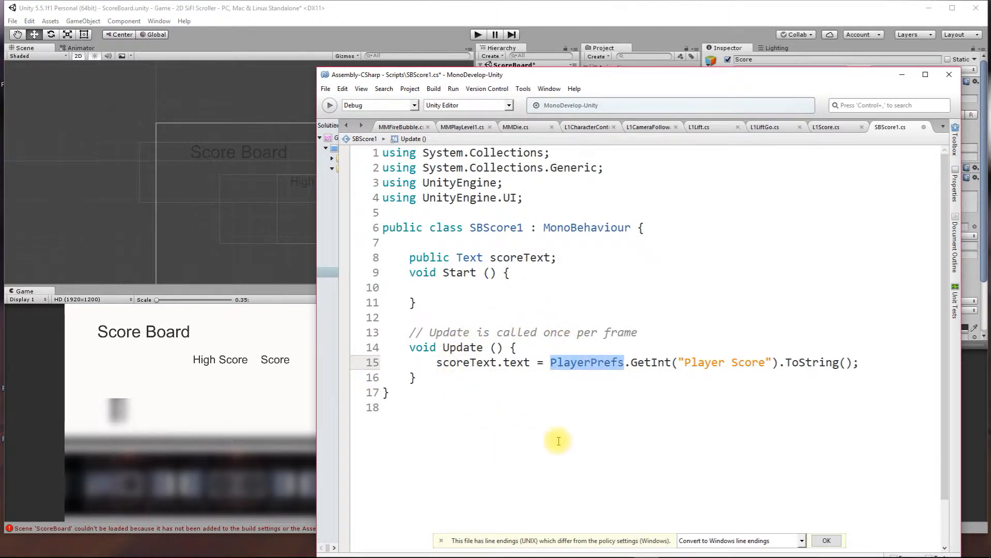
mouse_move(490, 280)
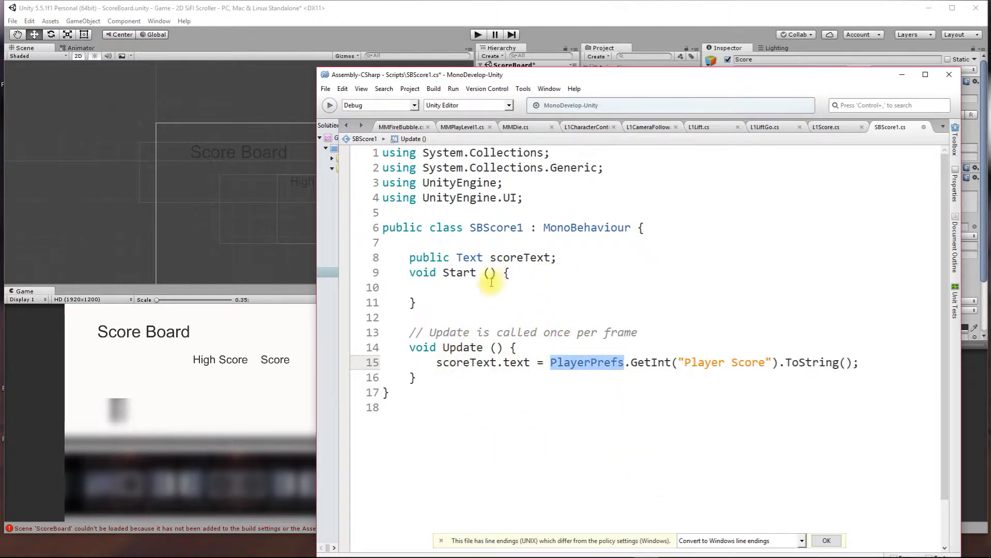
mouse_move(515, 309)
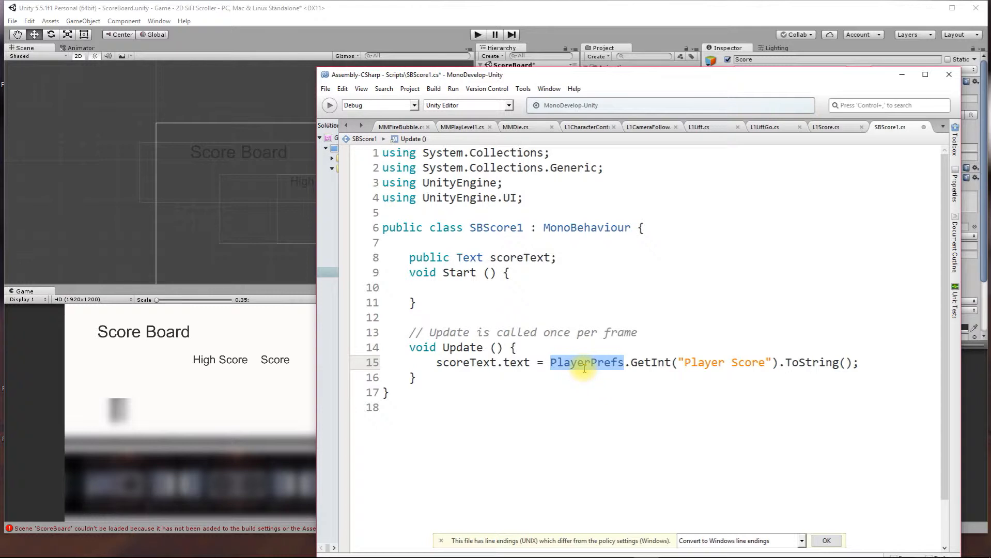
mouse_move(612, 391)
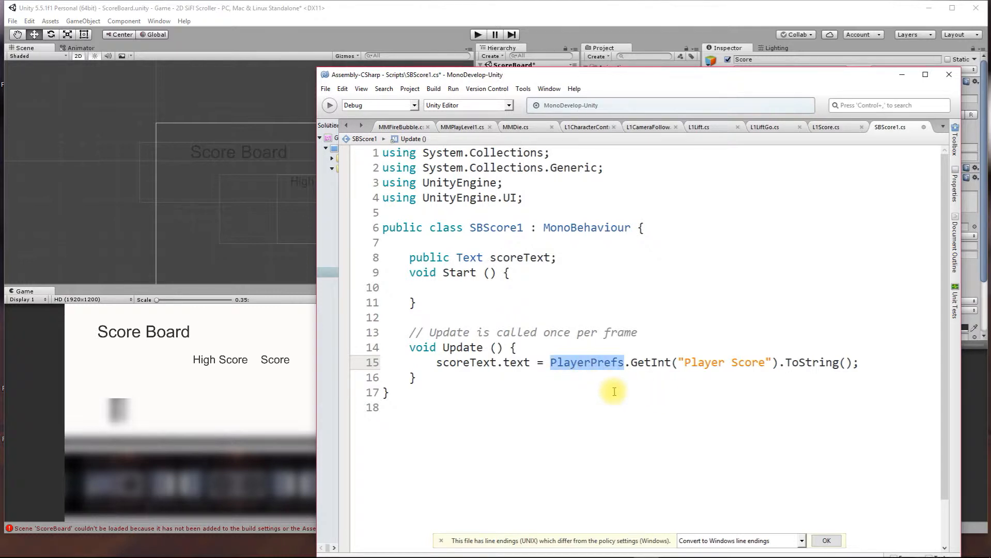
mouse_move(618, 427)
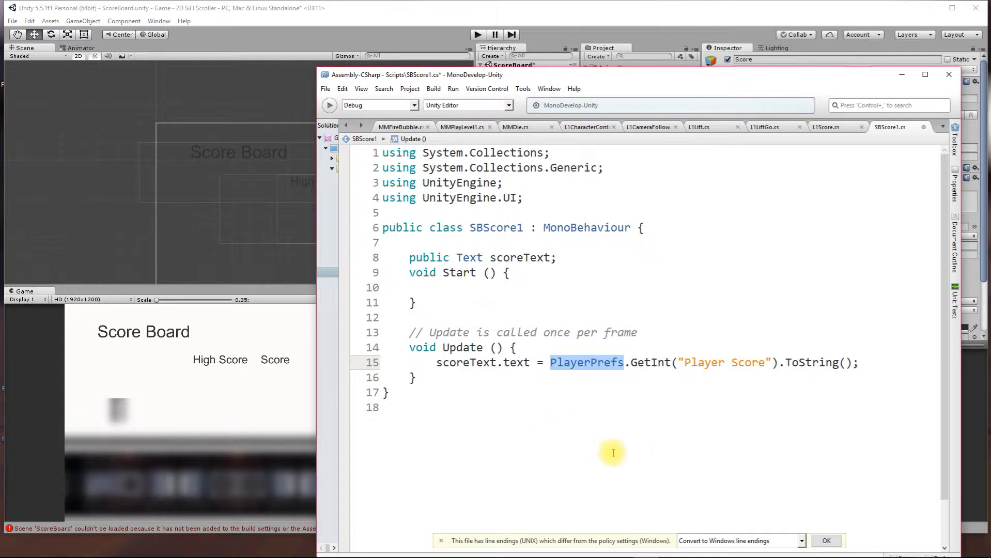
mouse_move(562, 353)
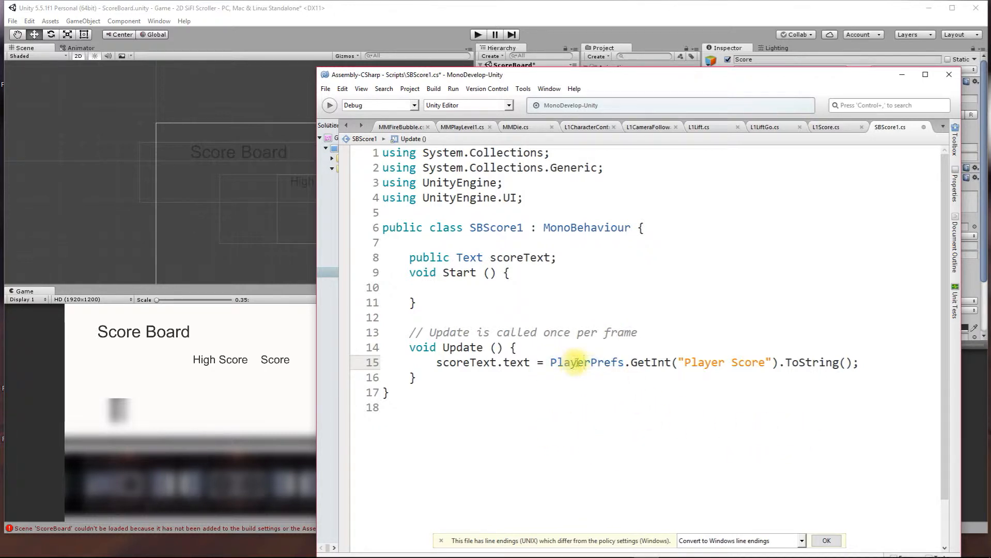
double_click(586, 362)
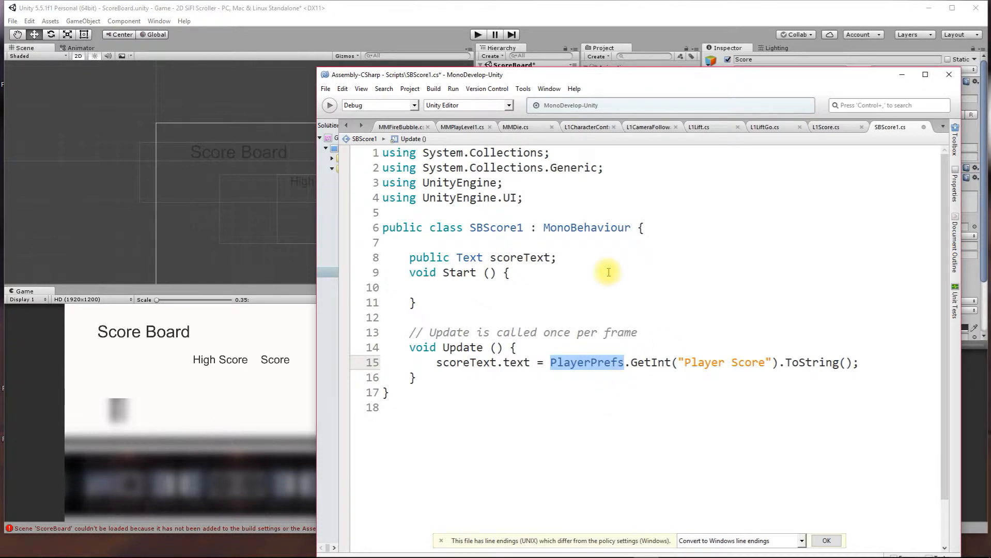
mouse_move(108, 176)
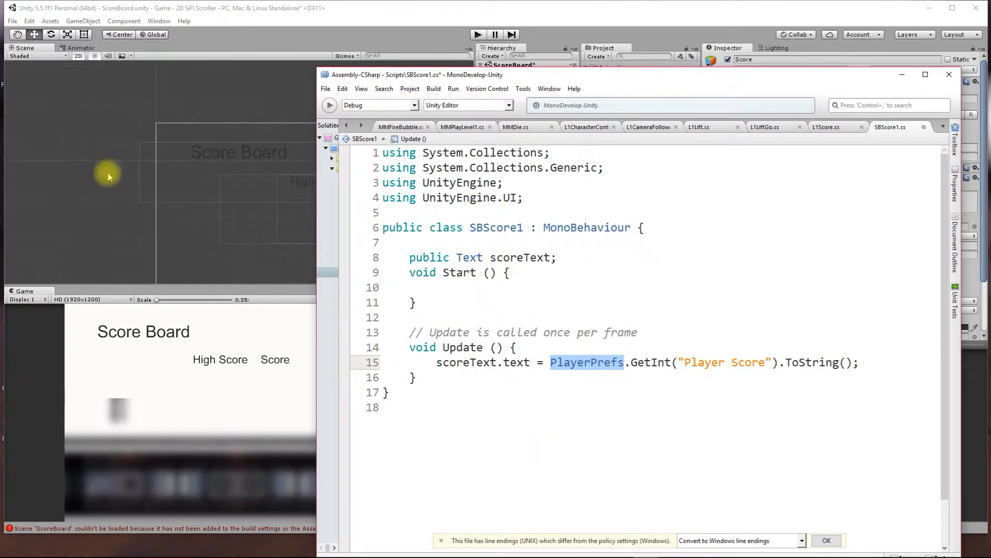
mouse_move(209, 372)
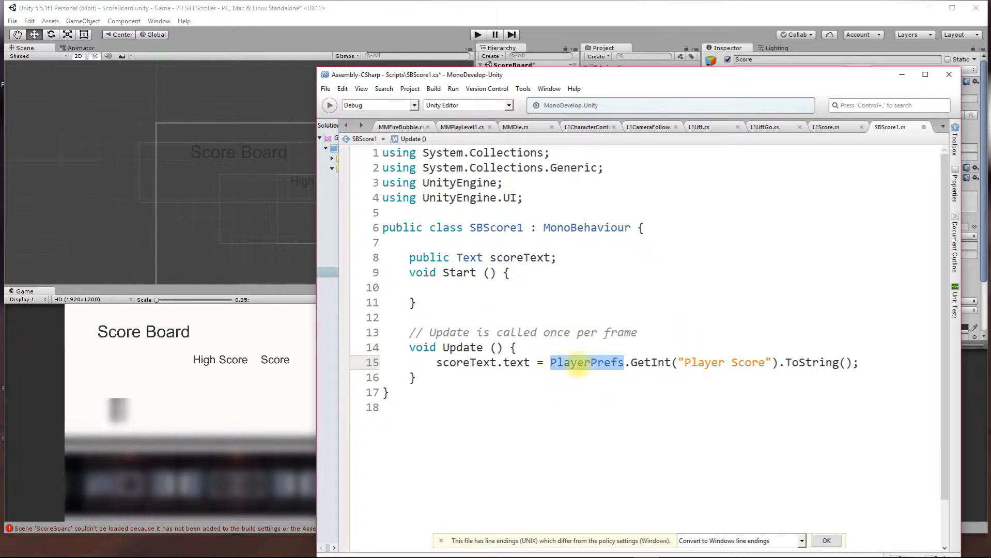
mouse_move(604, 388)
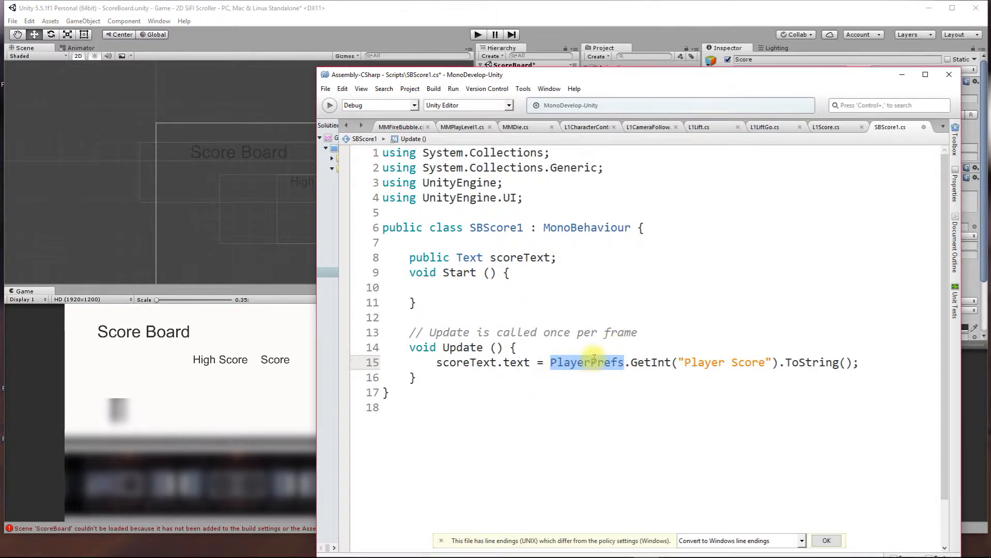
- Note SetInt and GetInt on separate lines below the SBScore1 class
left_click(584, 362)
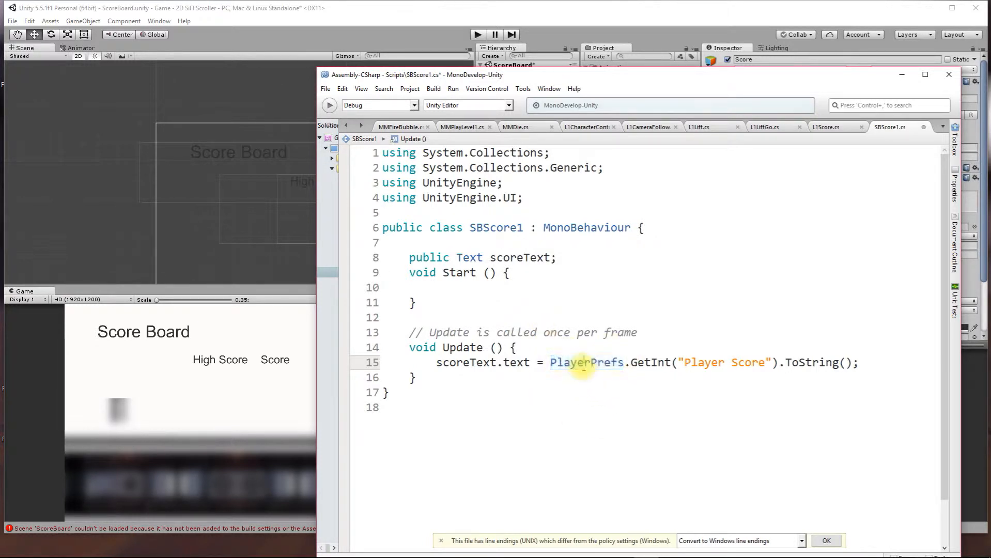
double_click(584, 362)
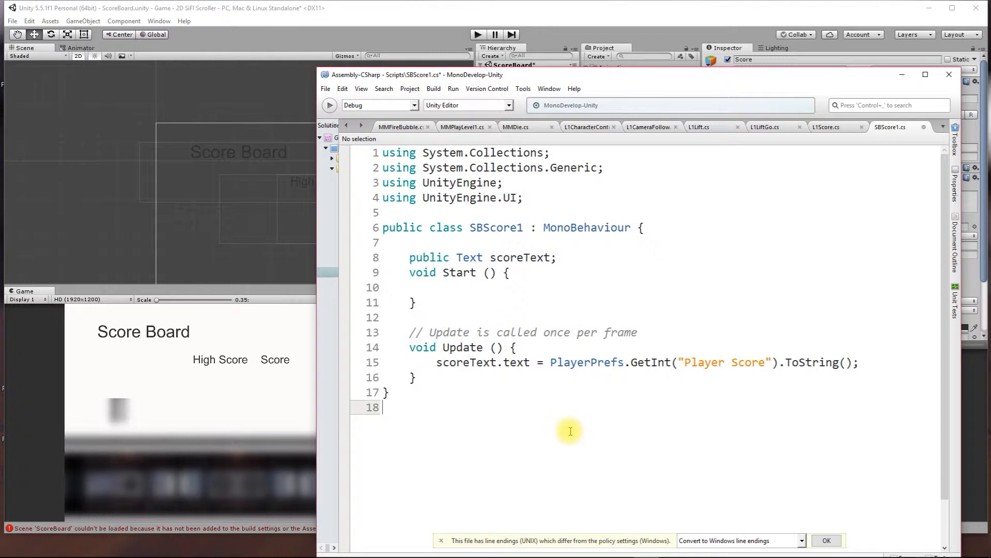
type("SetInt")
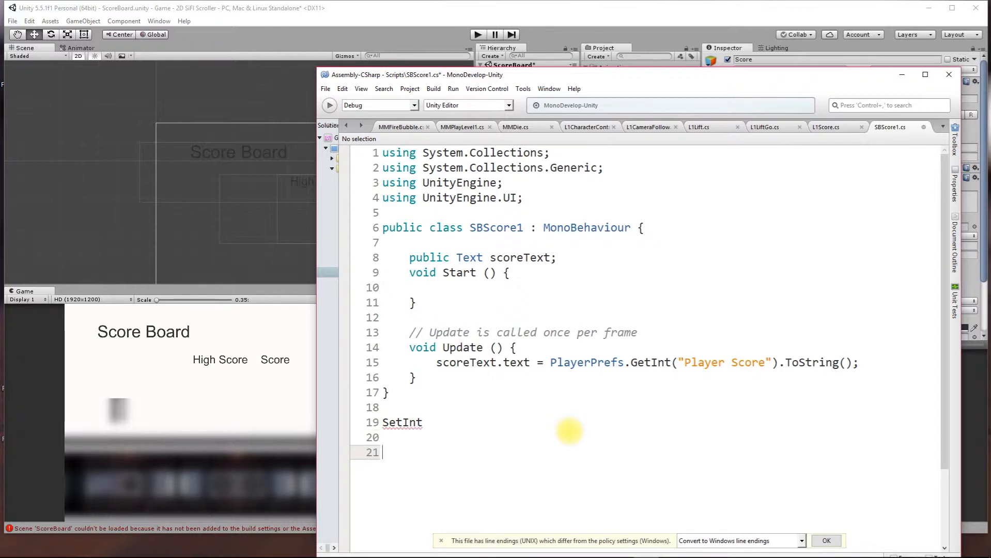
type("GetInt")
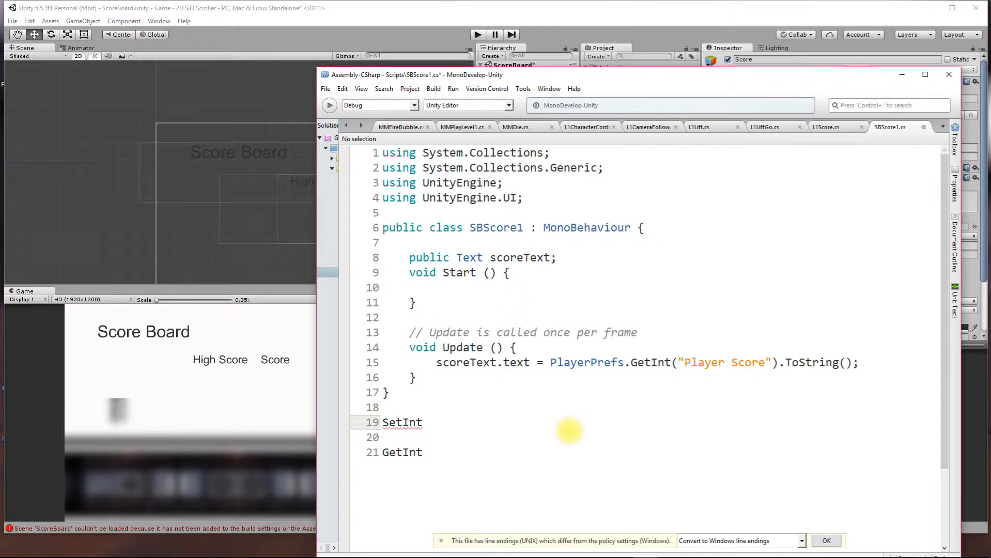
key("Down")
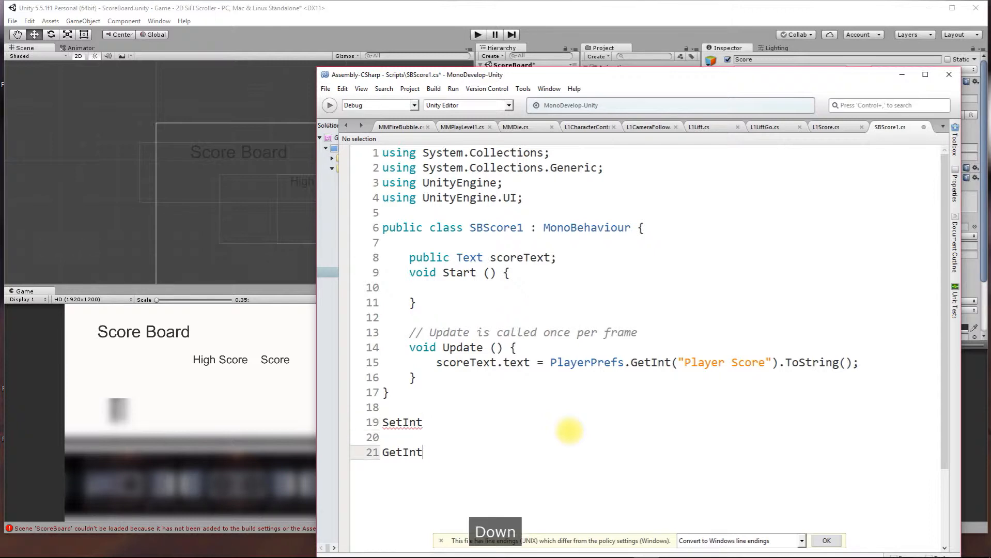
key("enter")
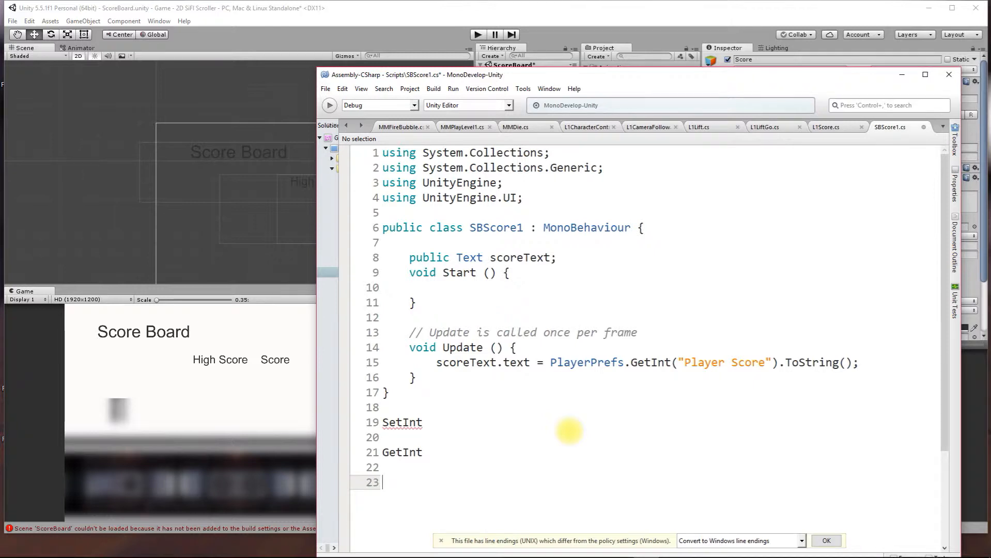
- Add SetFloat and GetFloat notes, then select all four note lines for deletion
type("Set")
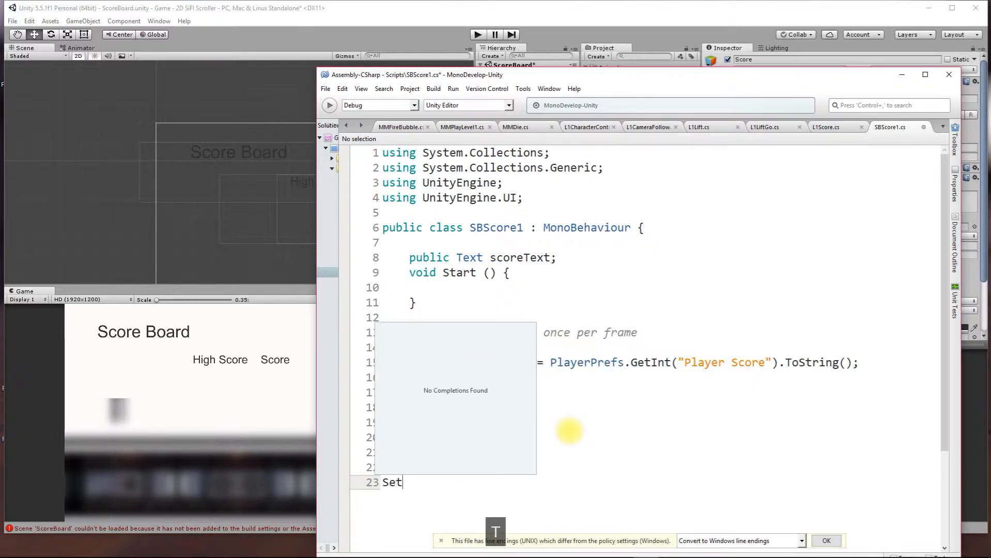
type("F")
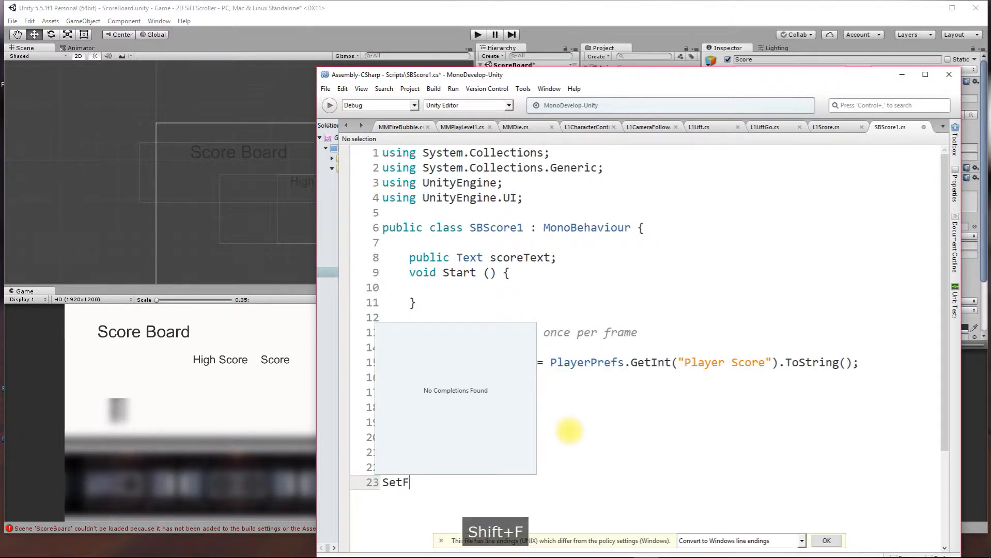
type("loat")
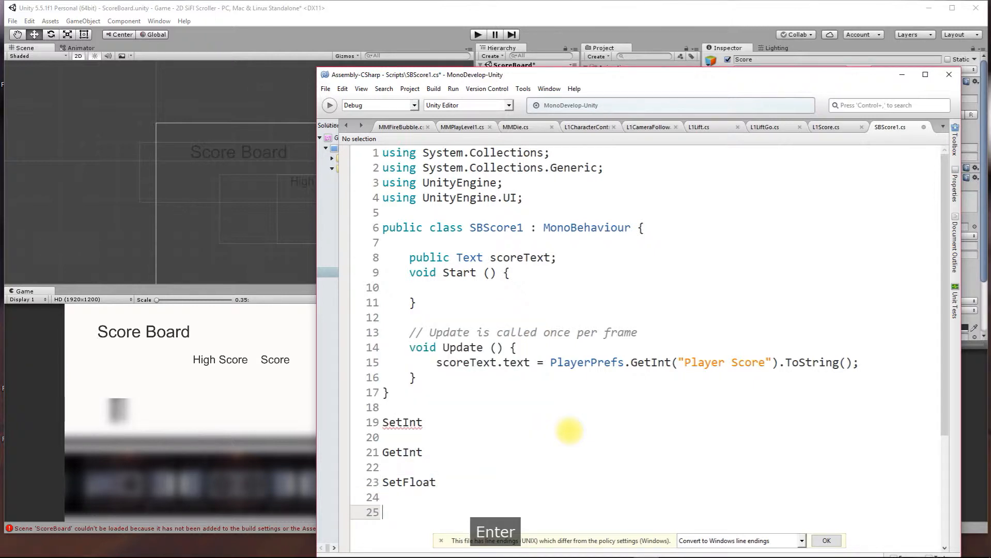
type("G")
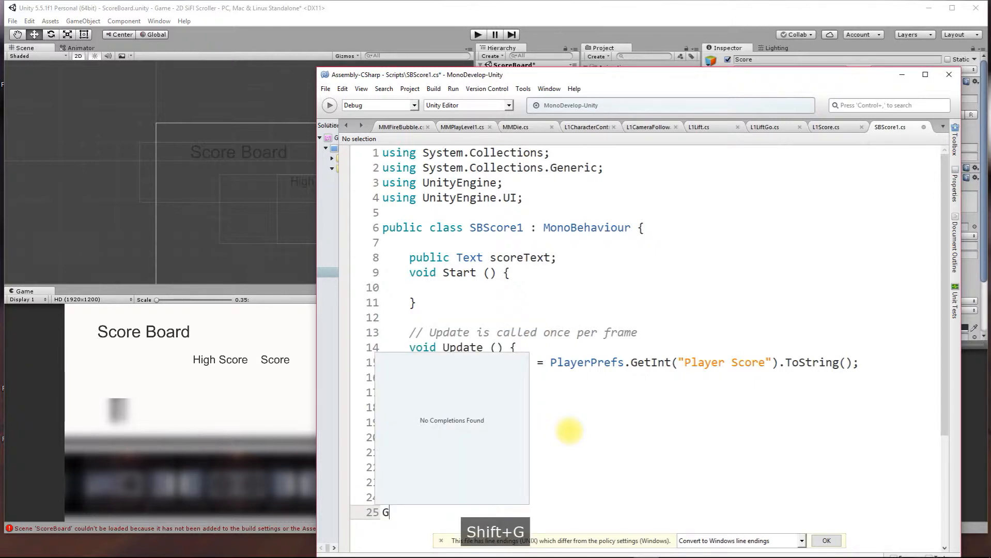
type("etFloat")
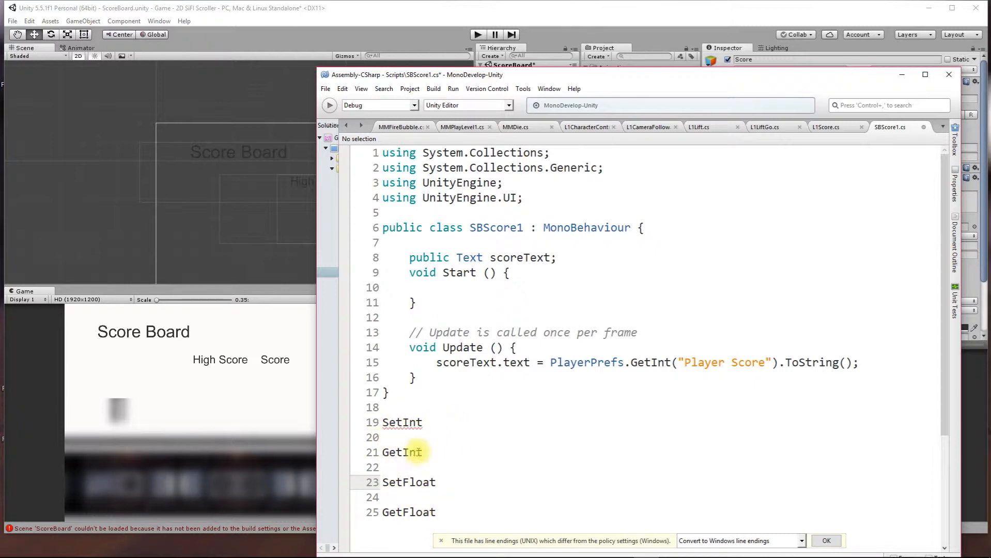
left_click_drag(384, 423, 435, 511)
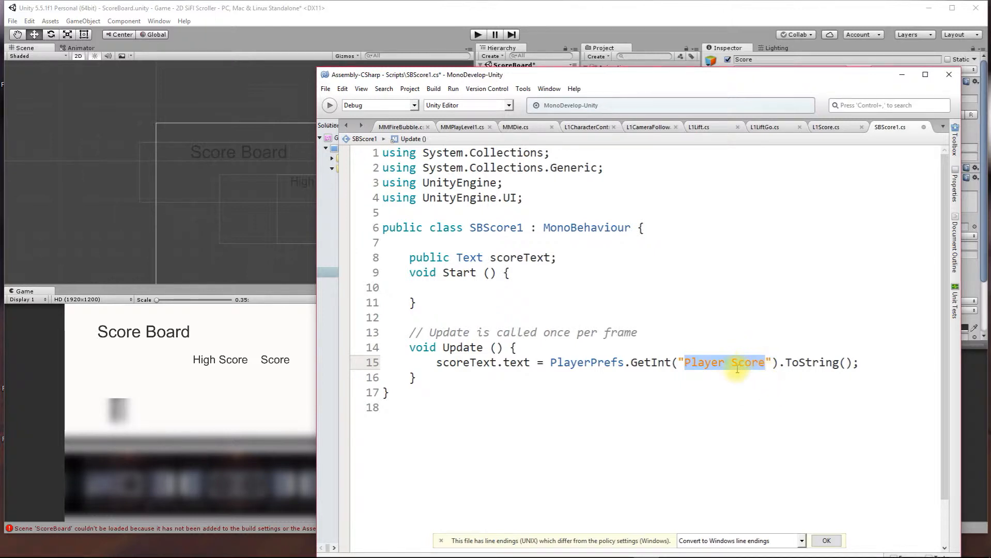
mouse_move(455, 284)
type("BI")
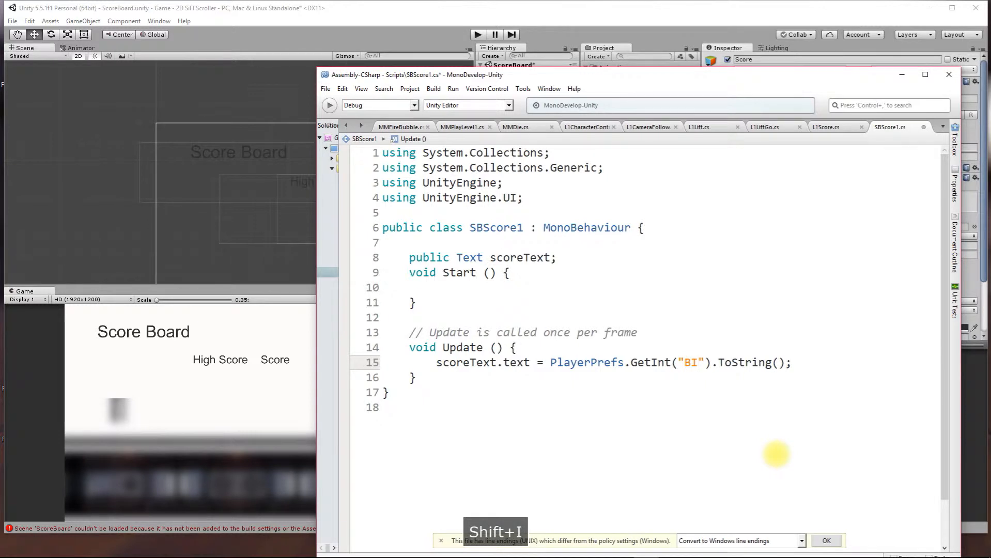
- Change SBScore1's GetInt key to "BIFE" and save the script
type("FE")
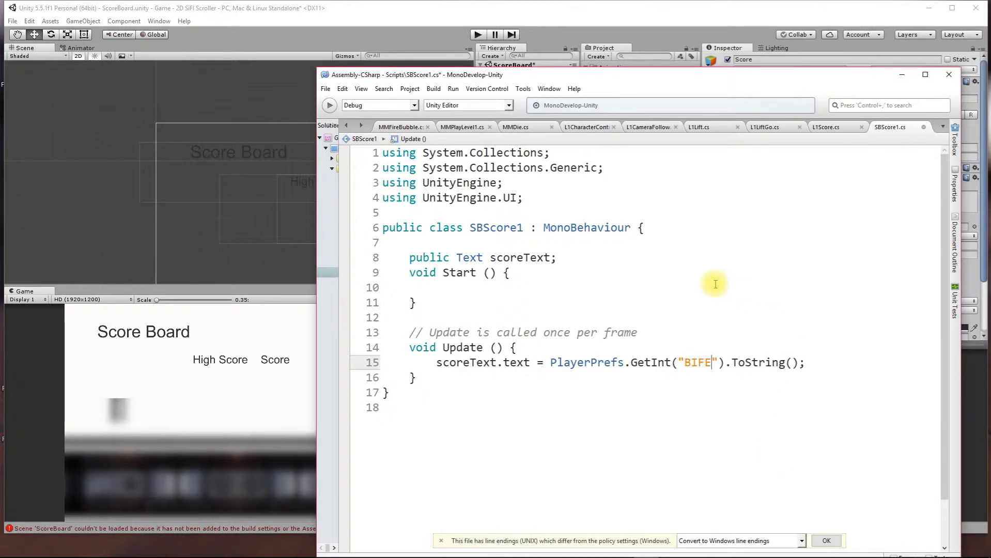
mouse_move(657, 362)
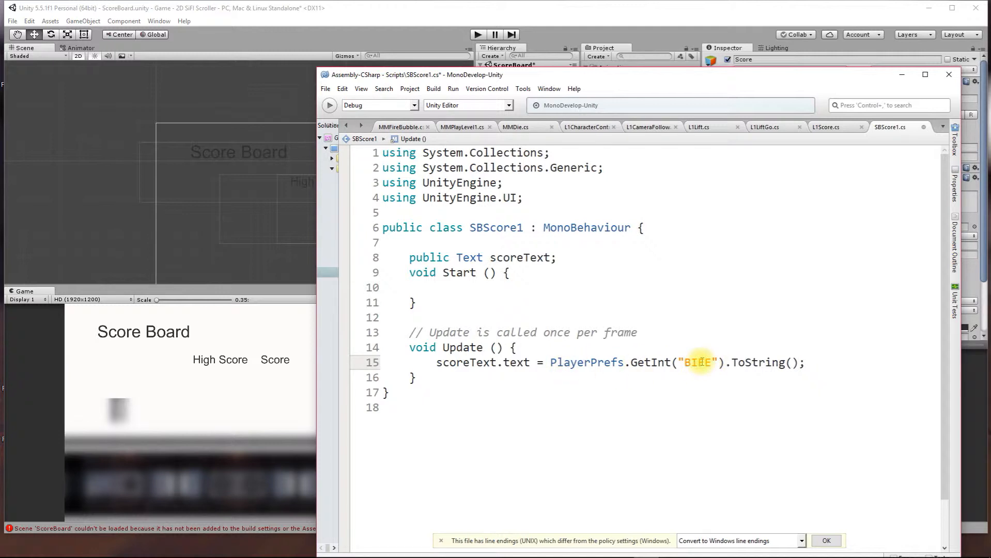
double_click(515, 361)
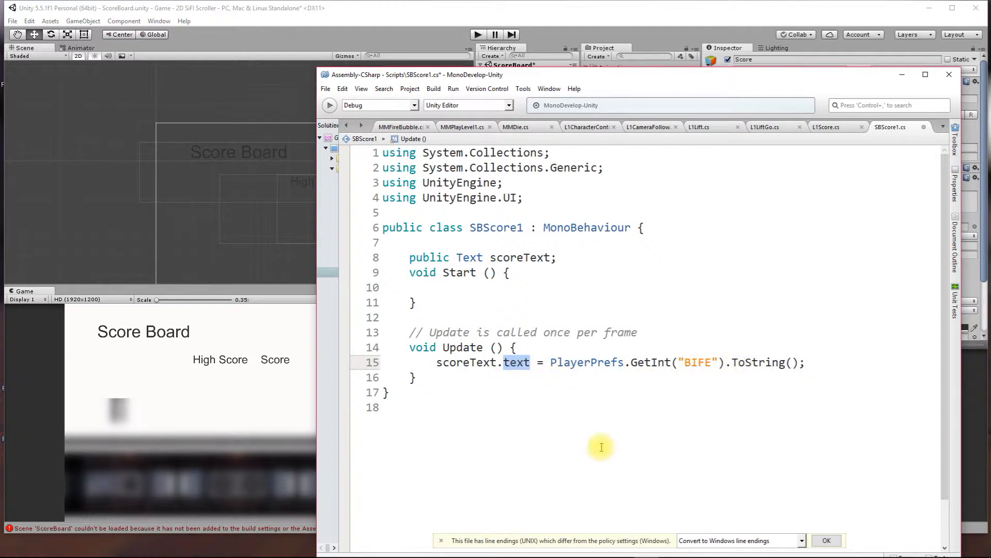
left_click(325, 89)
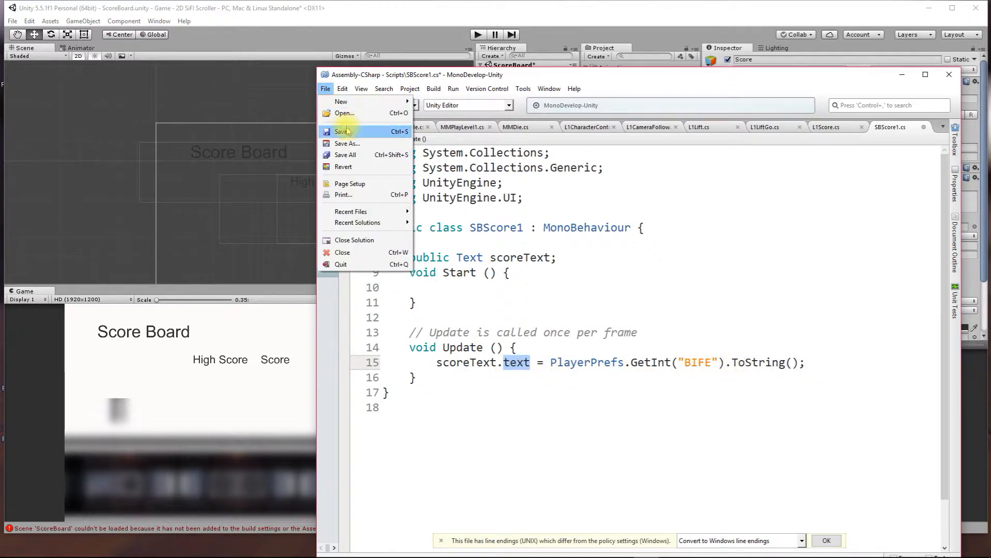
left_click(344, 131)
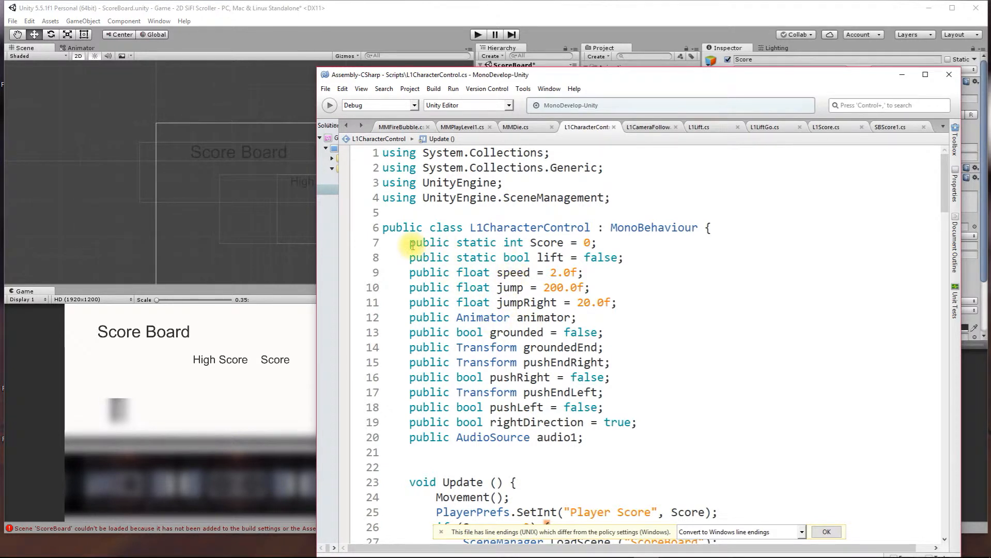
- Review L1CharacterControl's static Score declaration and the SetInt call on coin collision
triple_click(499, 241)
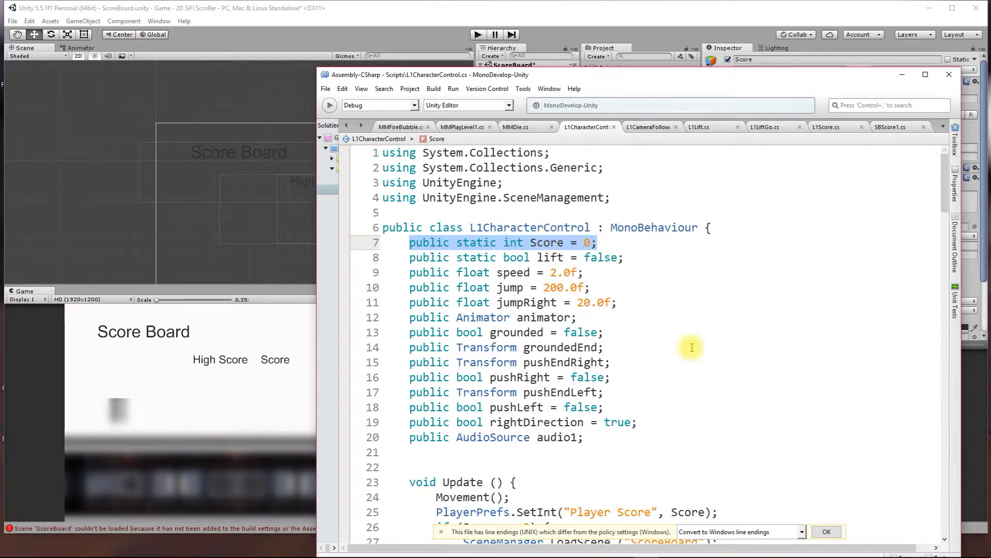
scroll("down", 3)
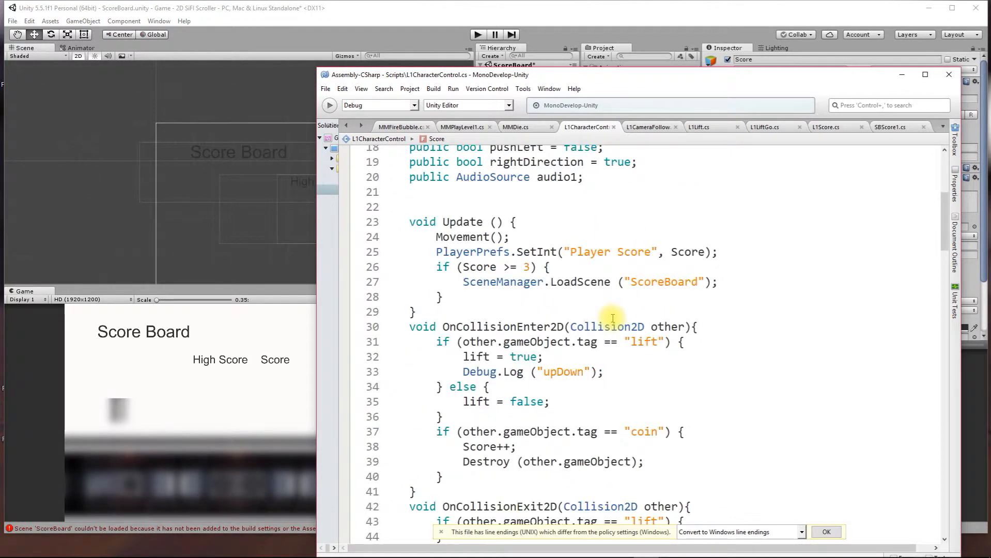
scroll("down", 3)
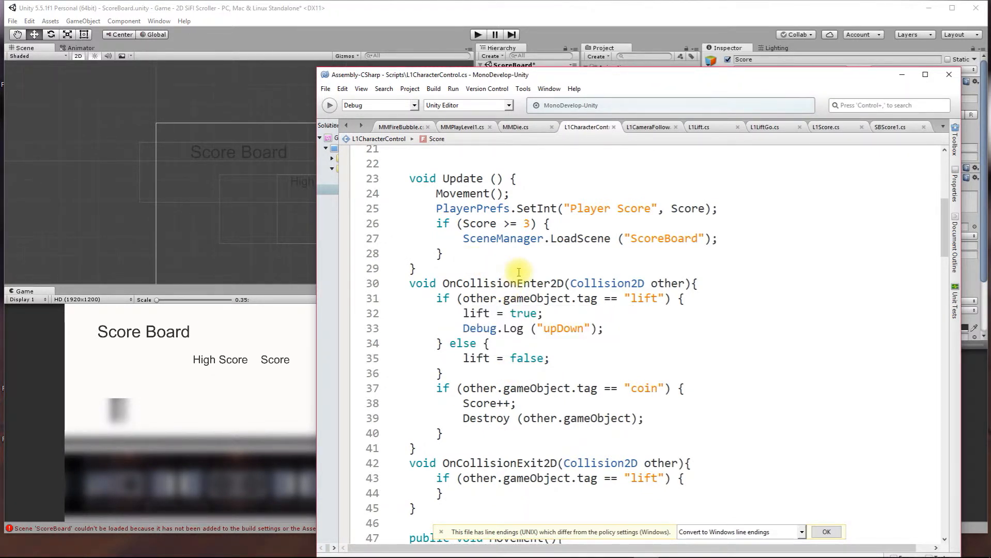
scroll("down", 3)
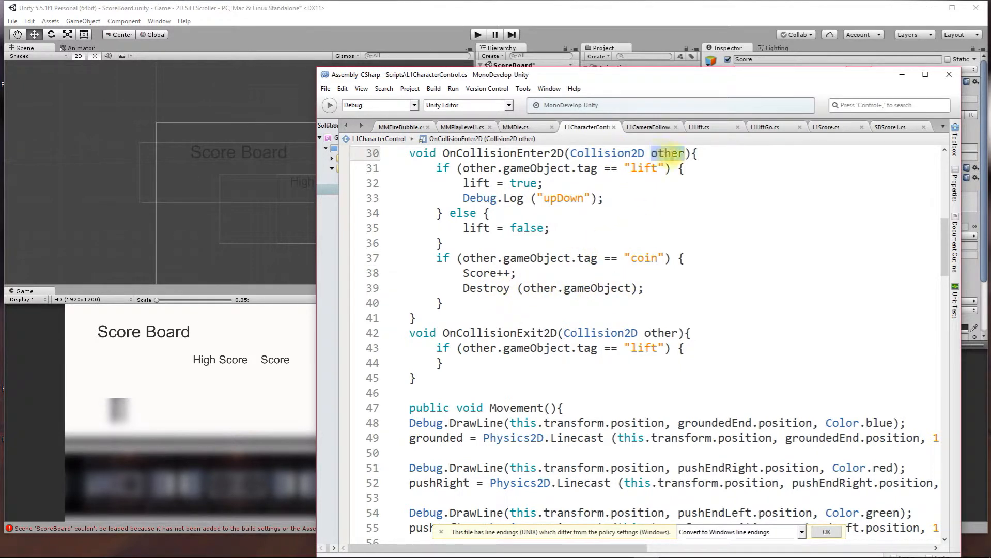
double_click(538, 288)
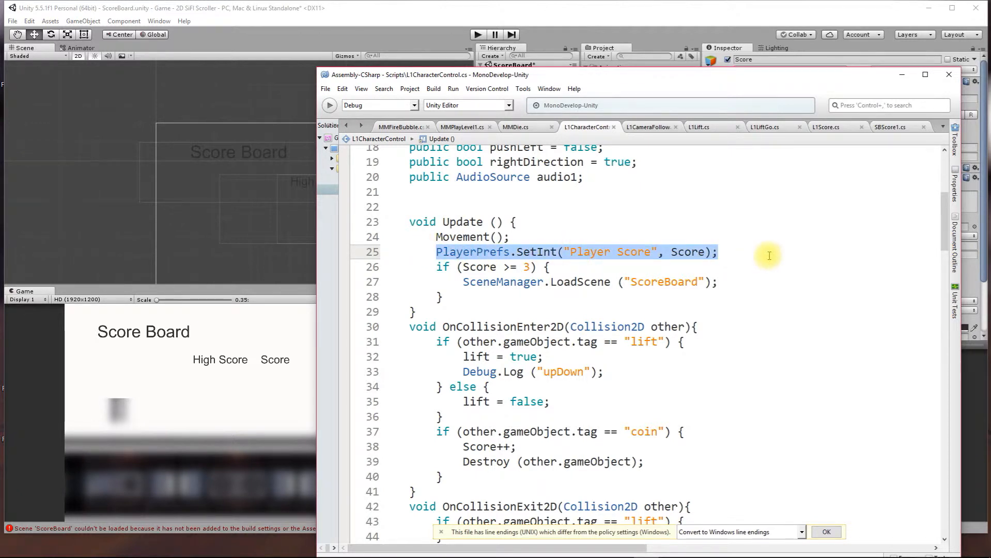
- Replace the SetInt key "Player Score" with "BIFE" in L1CharacterControl and save it
left_click(455, 251)
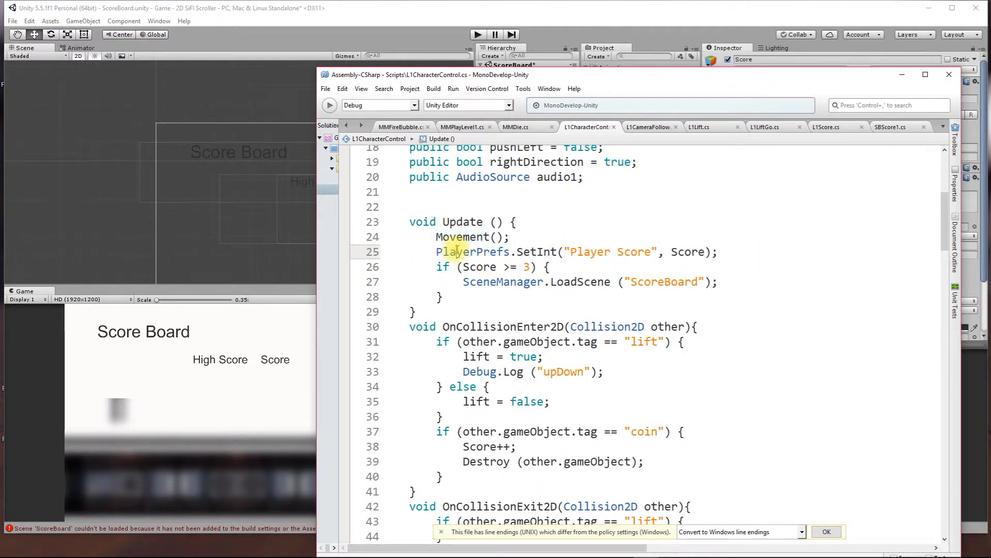
double_click(536, 251)
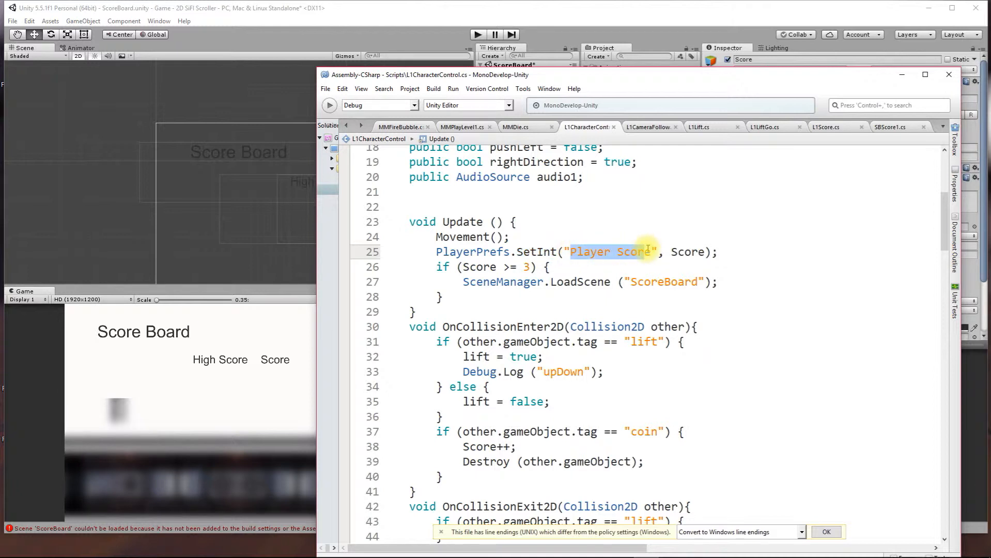
type("BI")
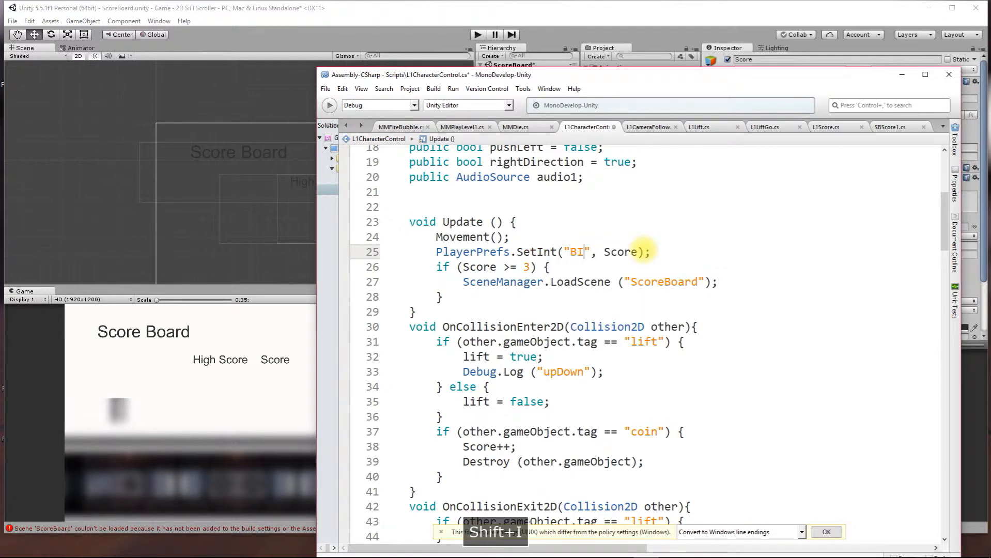
type("FE")
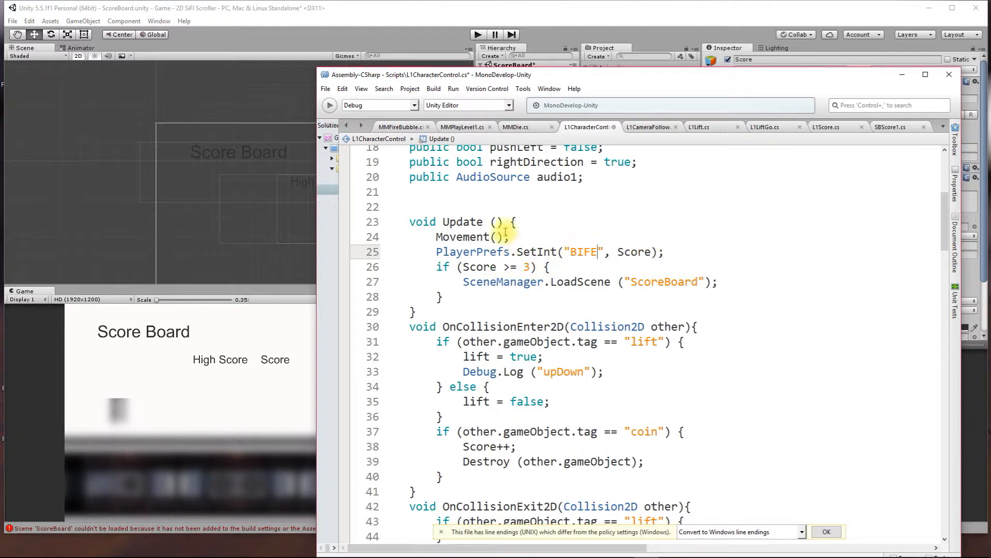
left_click(325, 88)
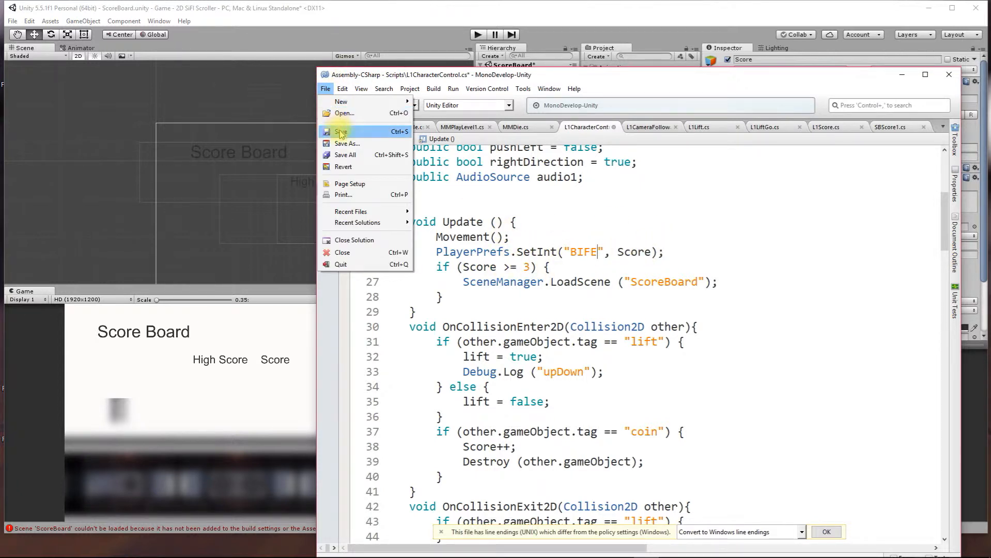
left_click(341, 131)
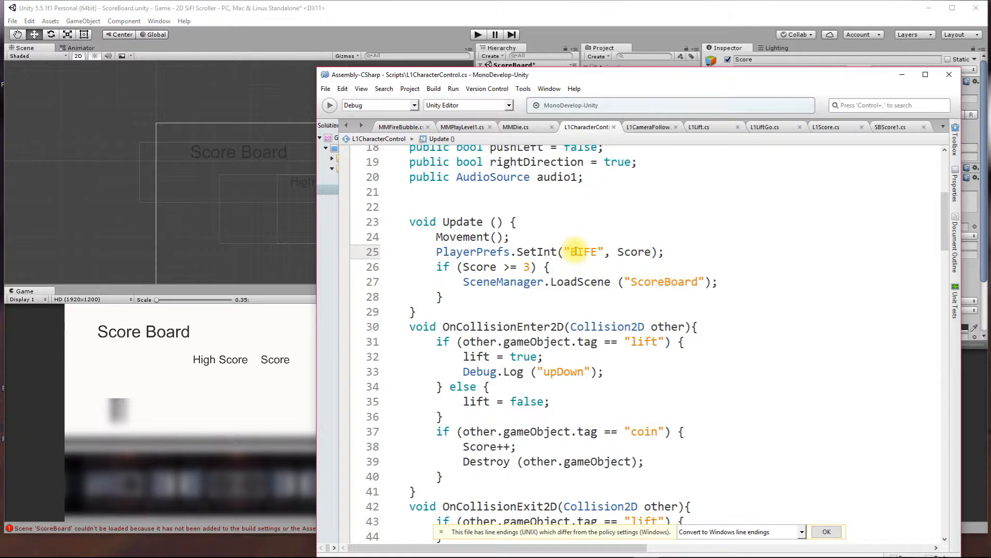
double_click(582, 251)
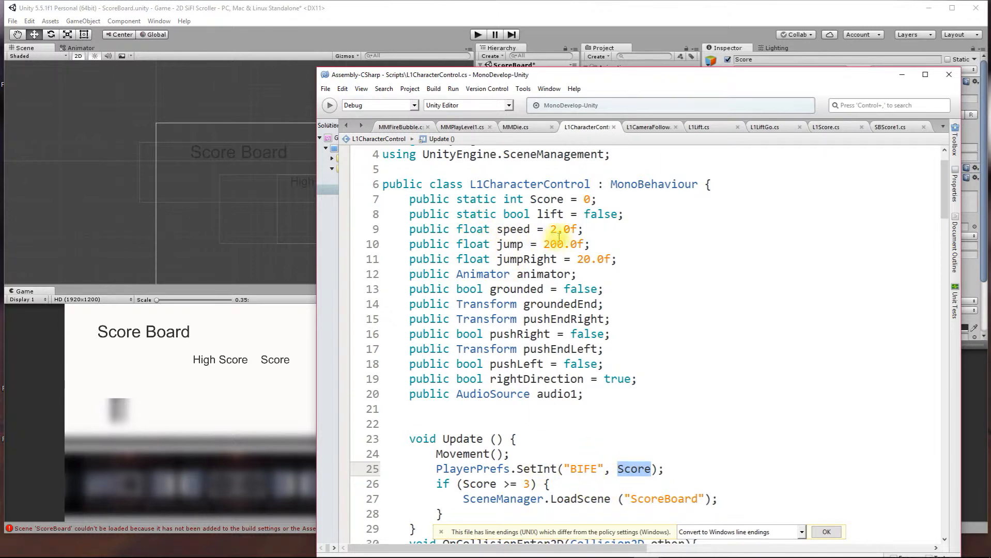
mouse_move(622, 394)
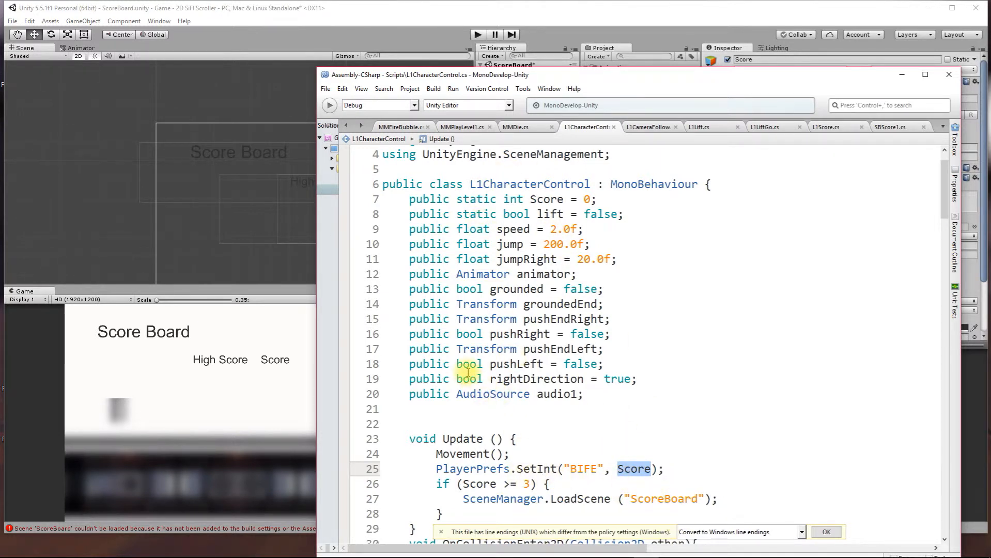
scroll("down", 3)
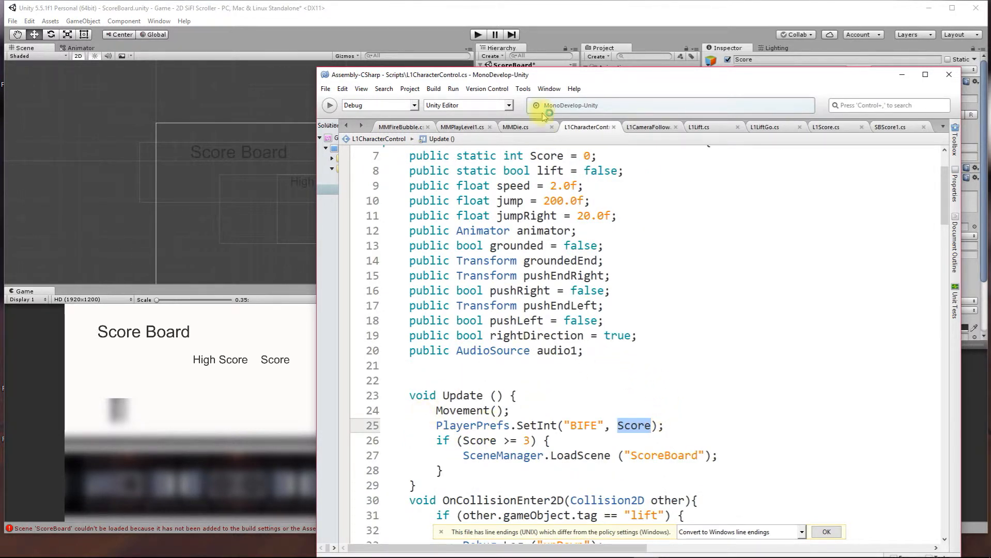
double_click(461, 394)
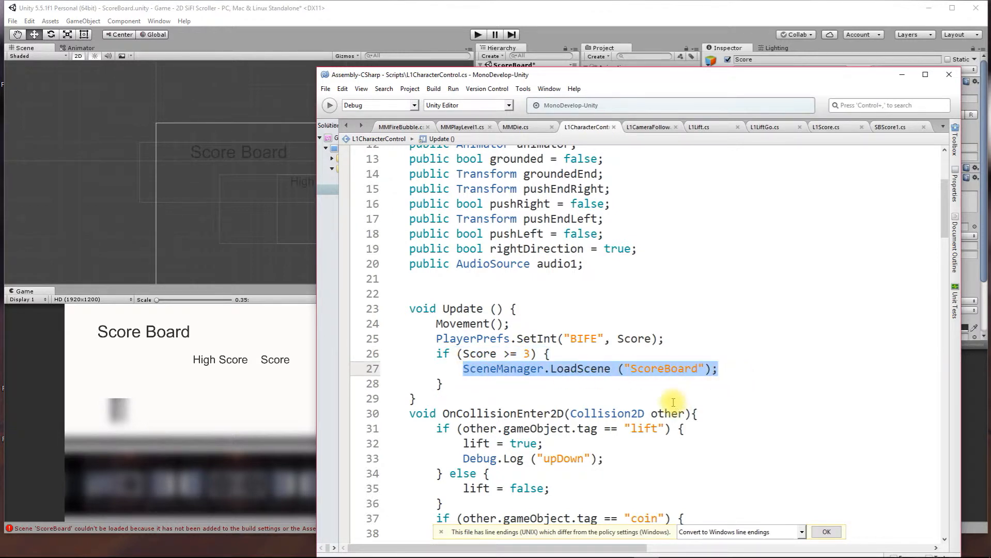
mouse_move(635, 388)
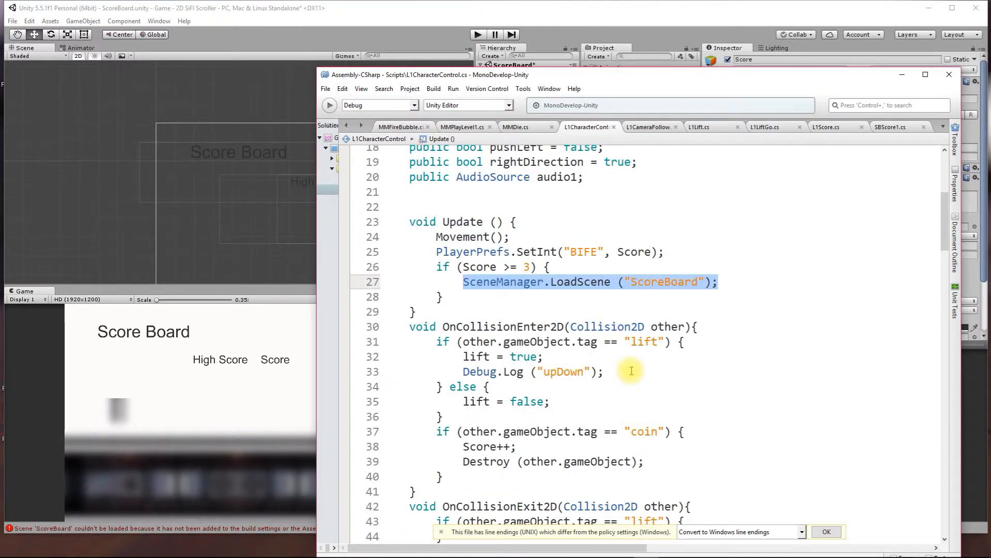
scroll("down", 3)
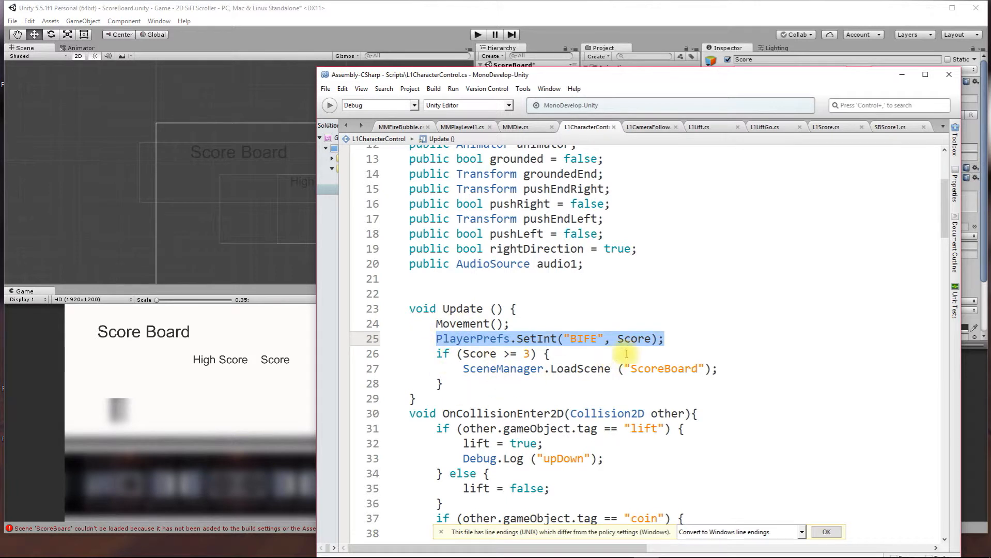
double_click(632, 338)
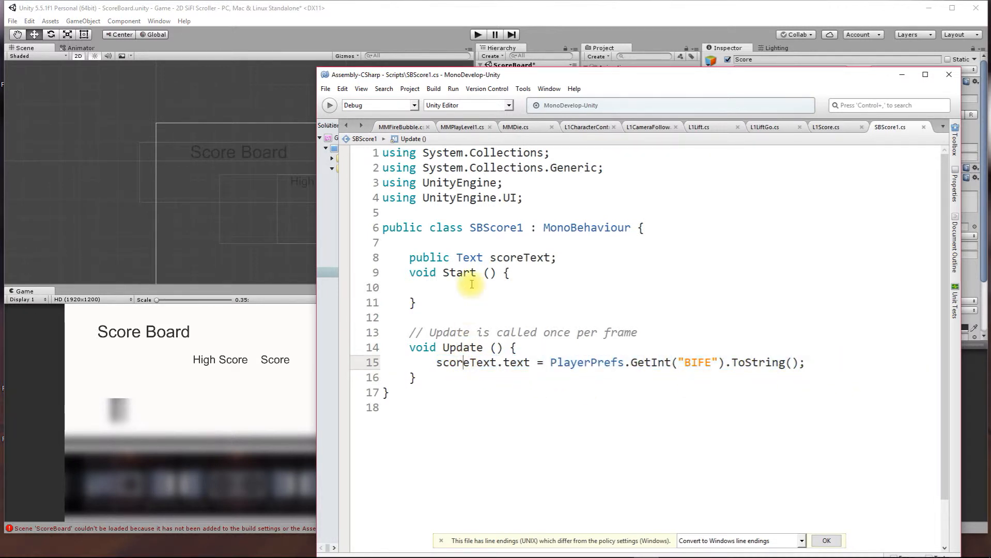
mouse_move(277, 388)
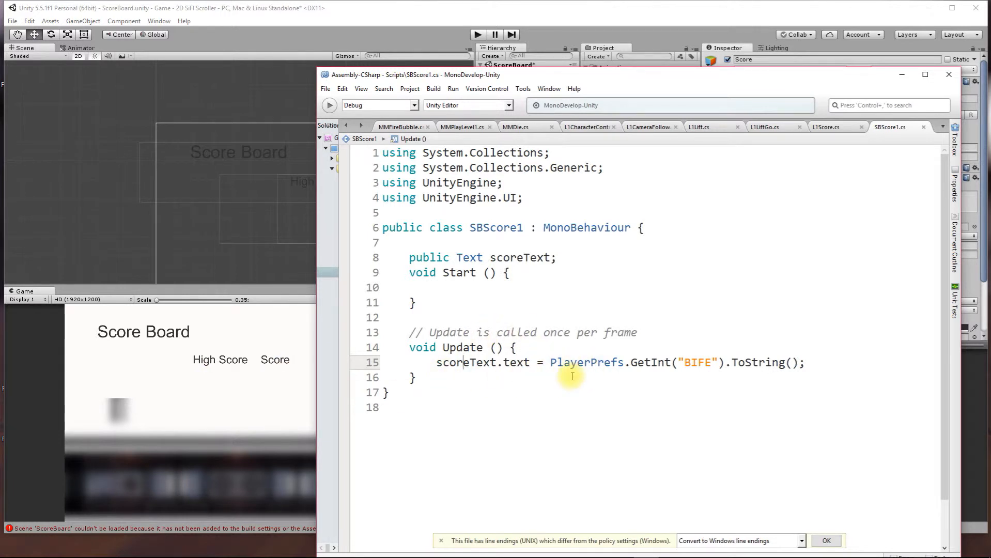
- Highlight the SBScore1 line that reads GetInt("BIFE") into the score text
double_click(585, 362)
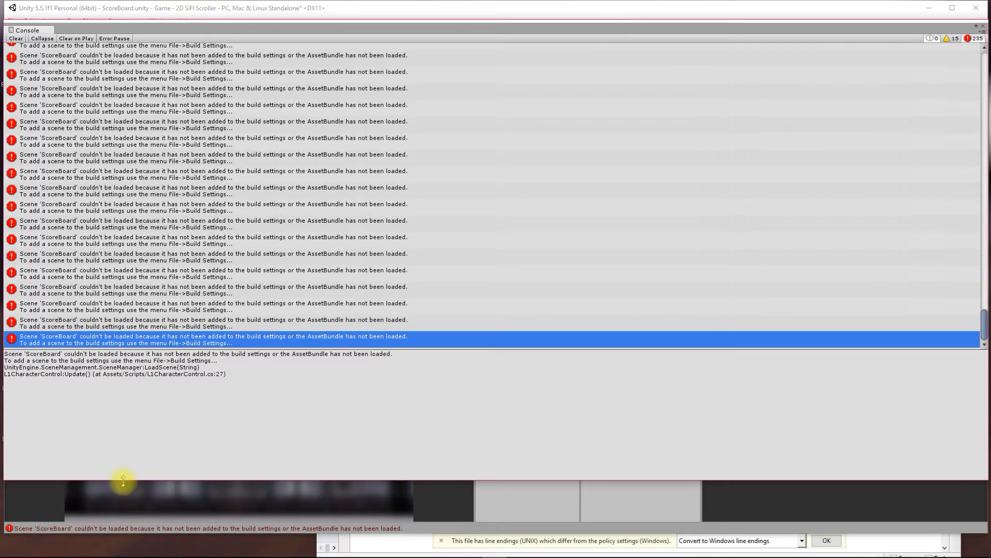
- Confirm ScoreBoard is in Scenes In Build with MainMenu and level1, close Build Settings, and reopen the scene
left_click(16, 38)
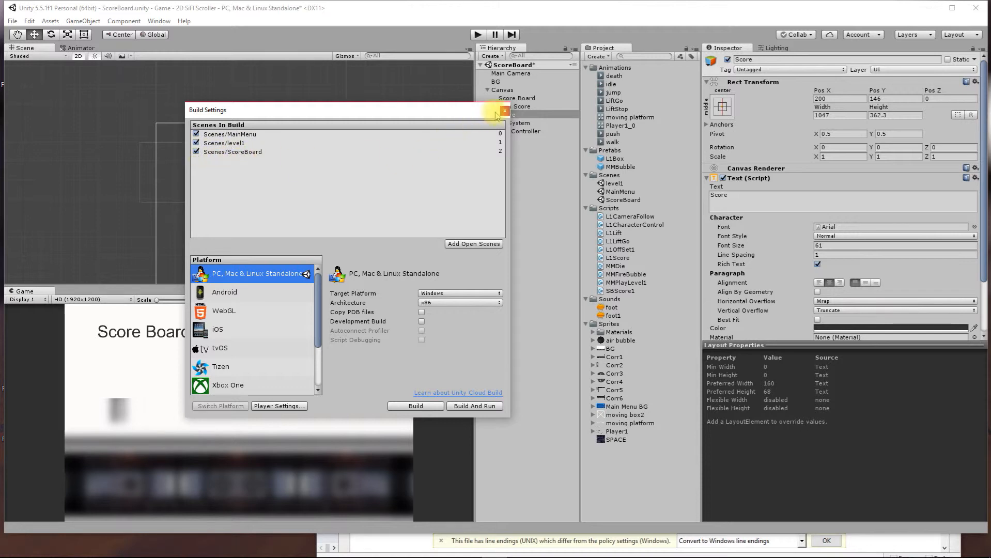
left_click(504, 110)
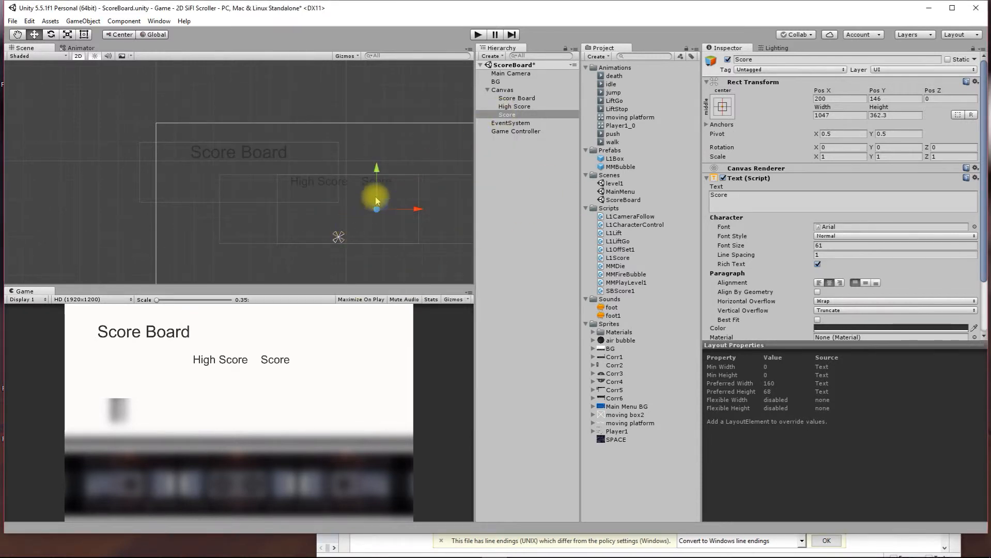
double_click(612, 183)
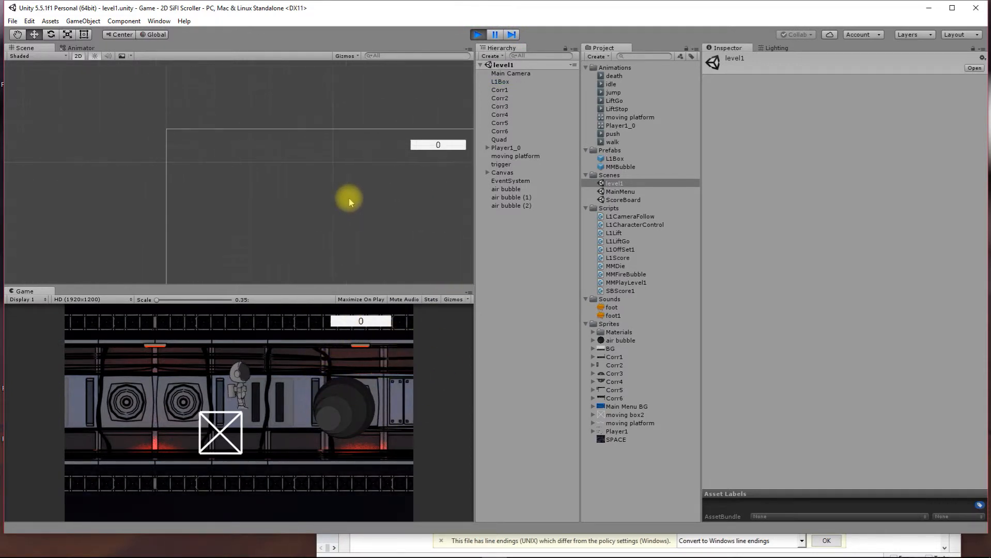
- Inspect Player1_0 and the third air bubble coin in level1, then enter Play mode with the score at 0
left_click(514, 156)
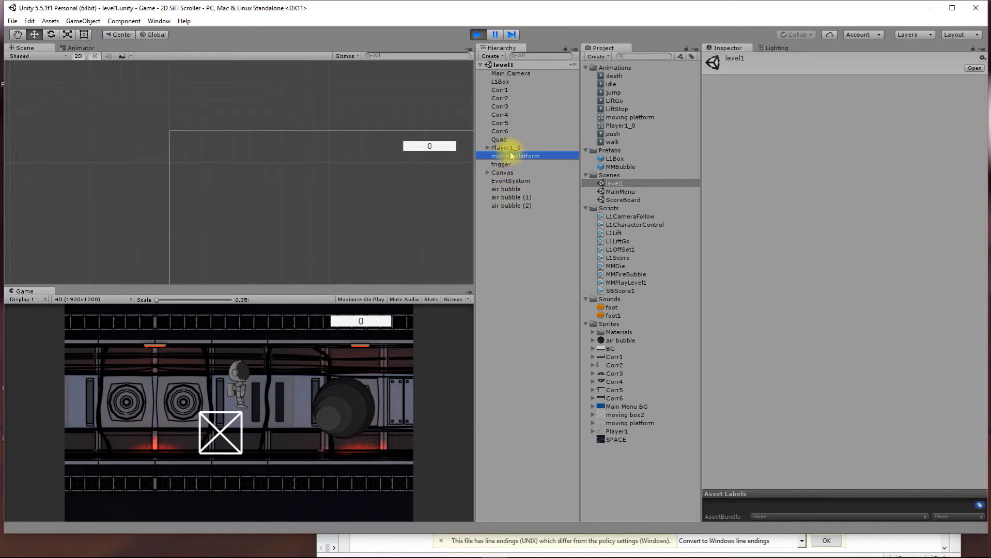
left_click(508, 147)
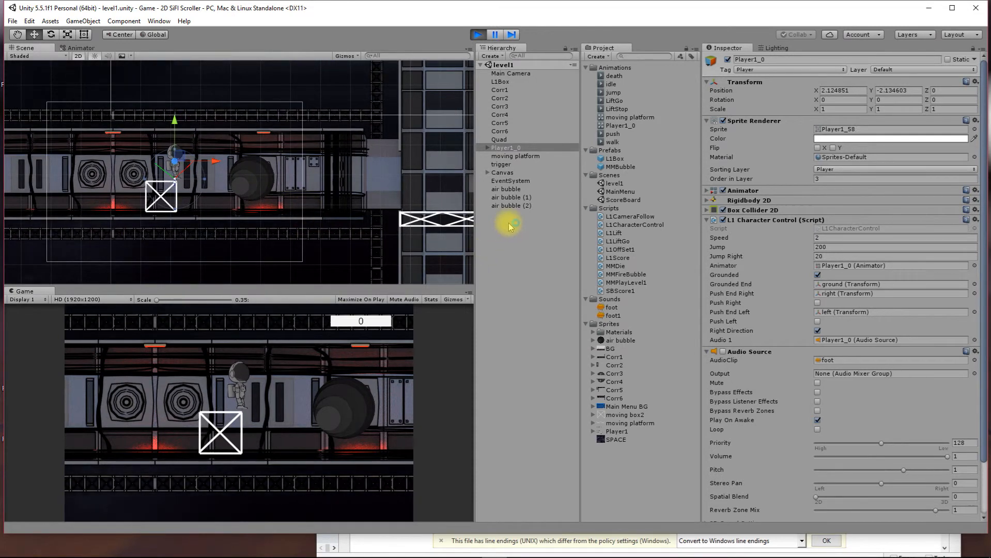
left_click(476, 34)
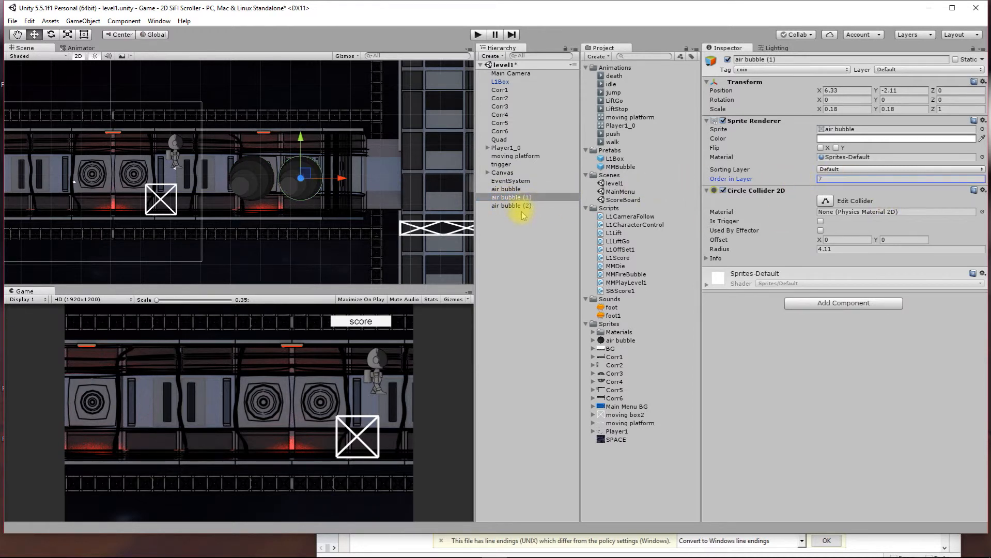
left_click(509, 206)
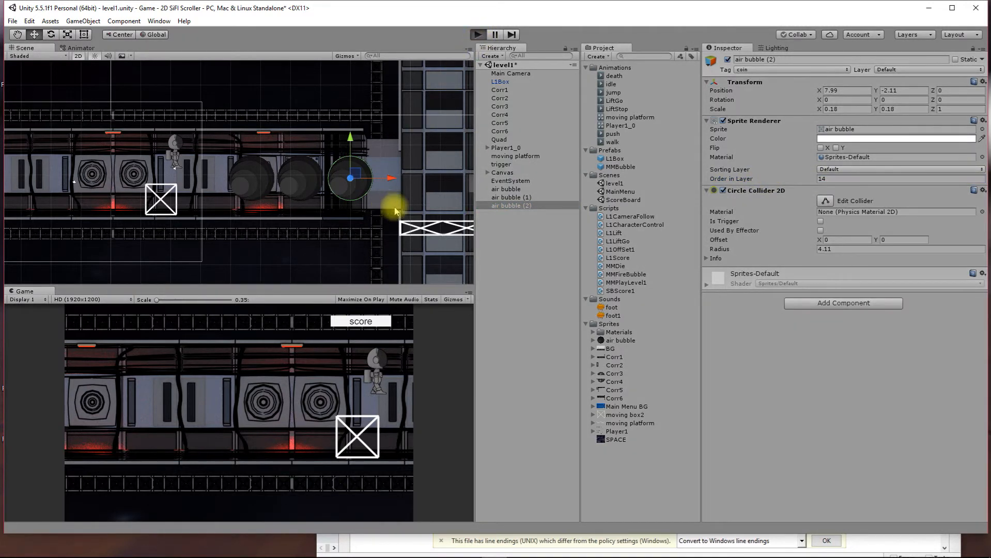
left_click(477, 36)
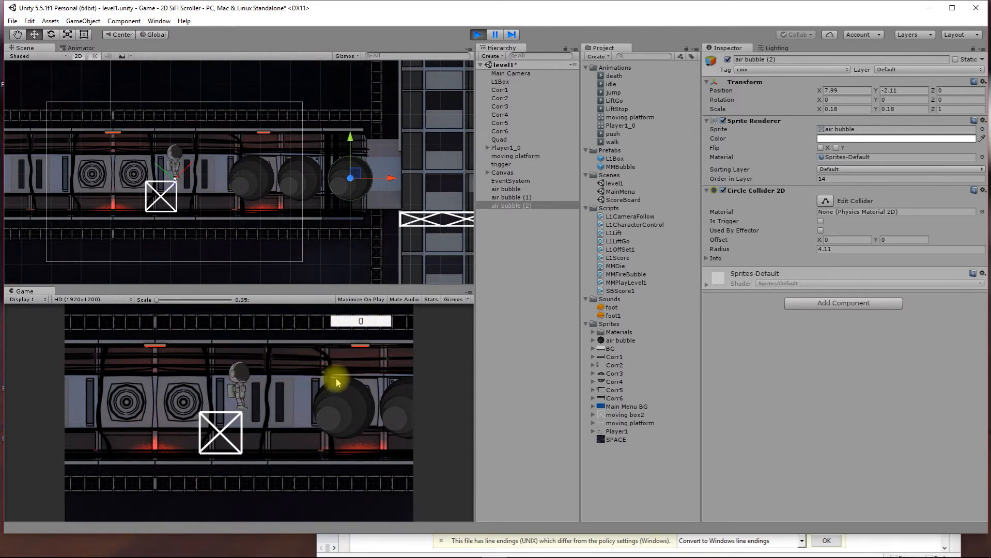
- Steer the astronaut right to collect the air bubble coins until the ScoreBoard scene loads
key("Right")
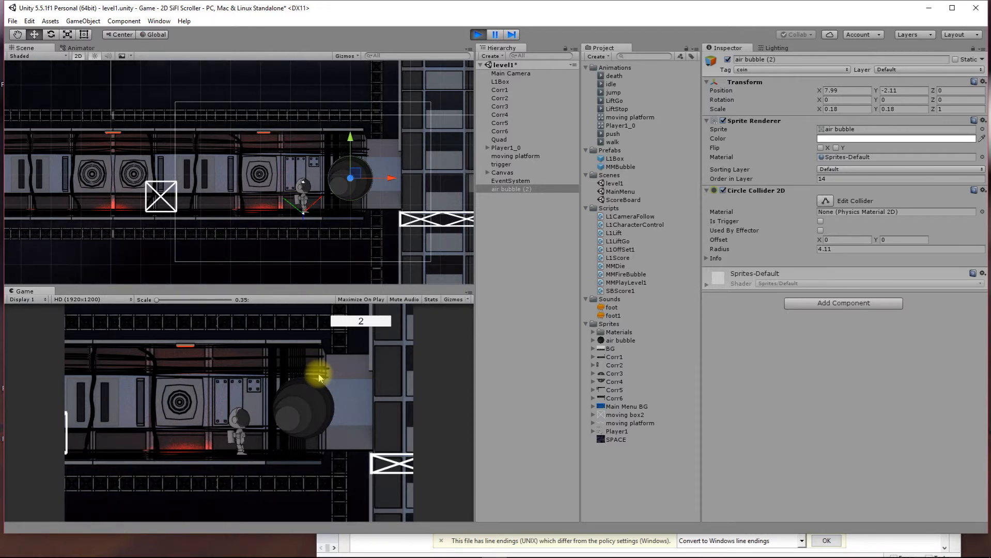
double_click(623, 200)
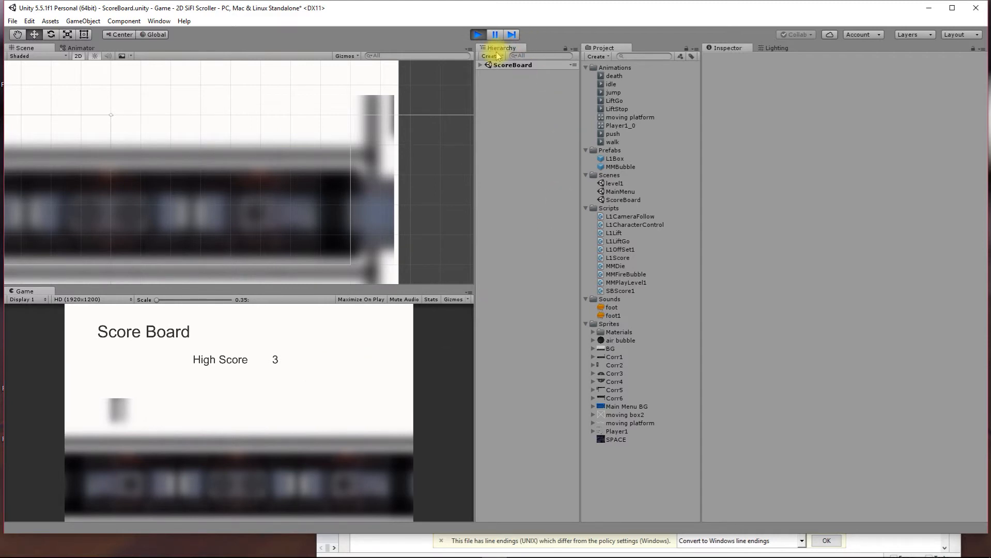
- Expand ScoreBoard > Canvas, select Score to verify its text shows 3 and its SBScore1 component, then stop Play mode
left_click(511, 64)
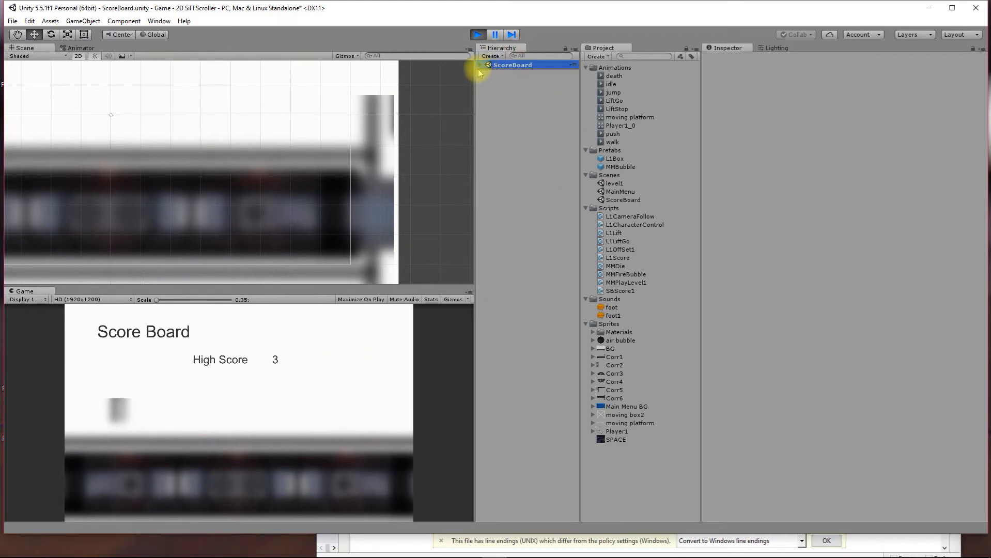
left_click(482, 64)
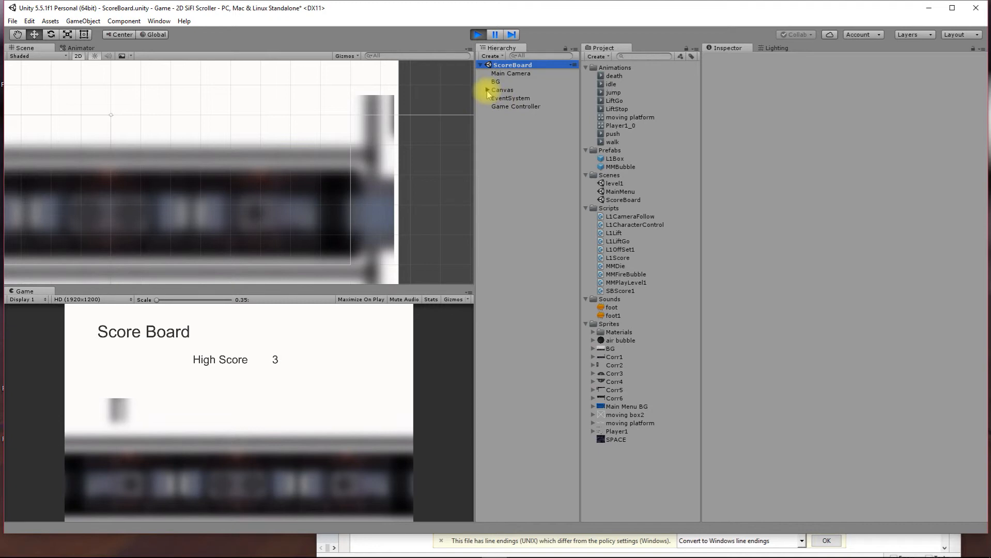
left_click(507, 115)
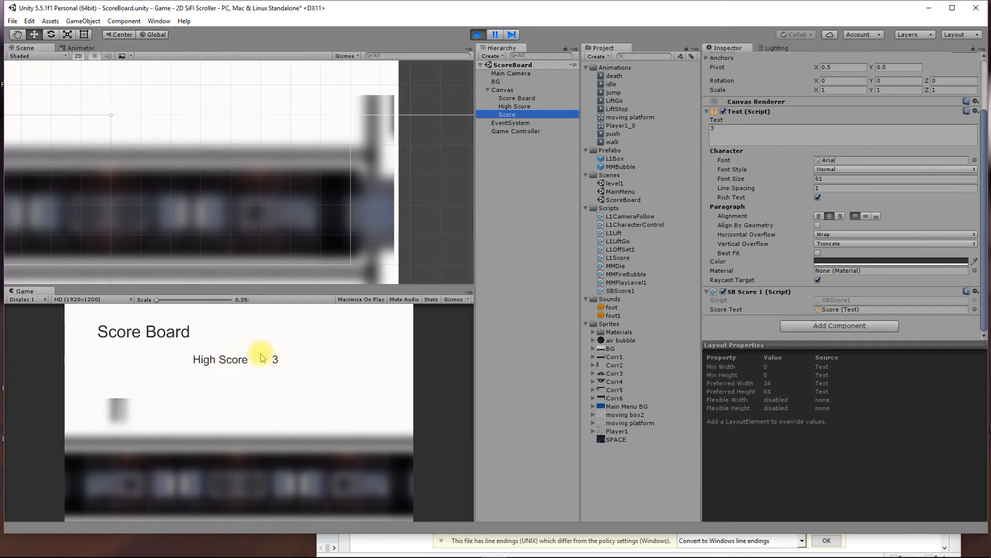
mouse_move(275, 361)
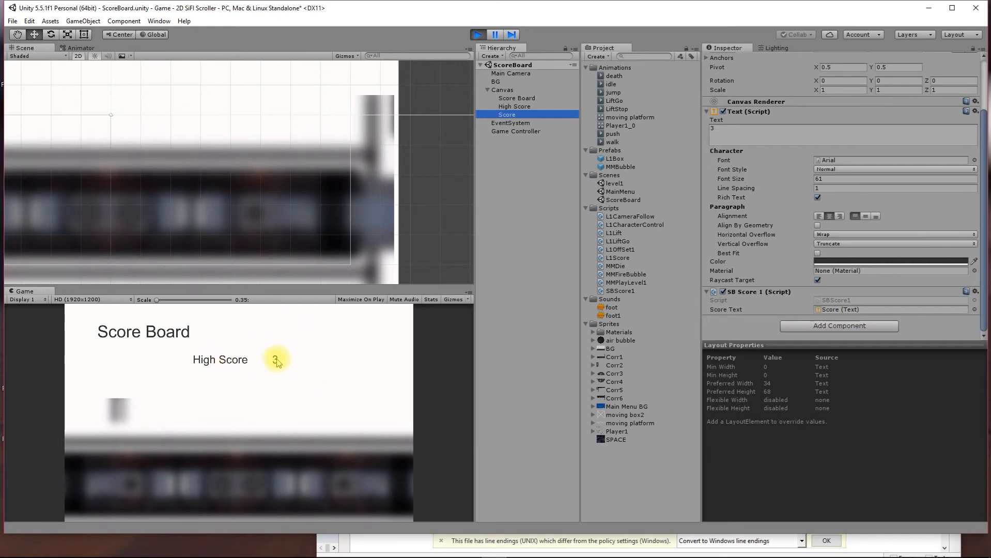
left_click(717, 132)
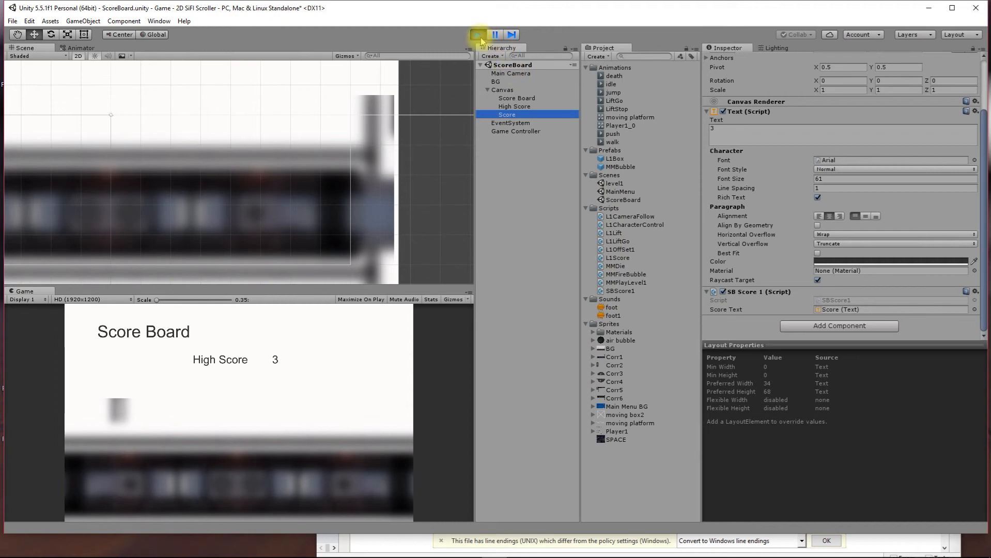
left_click(478, 35)
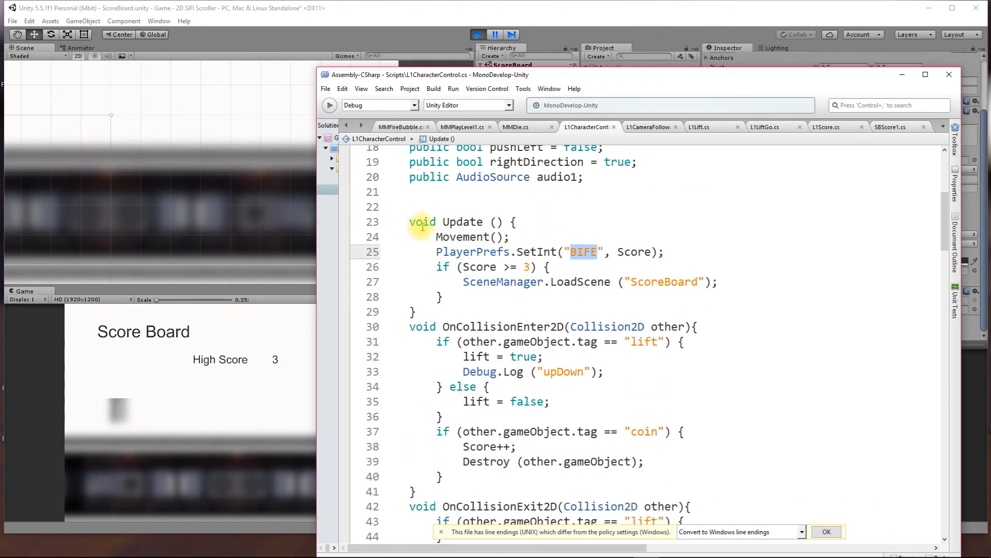
mouse_move(504, 309)
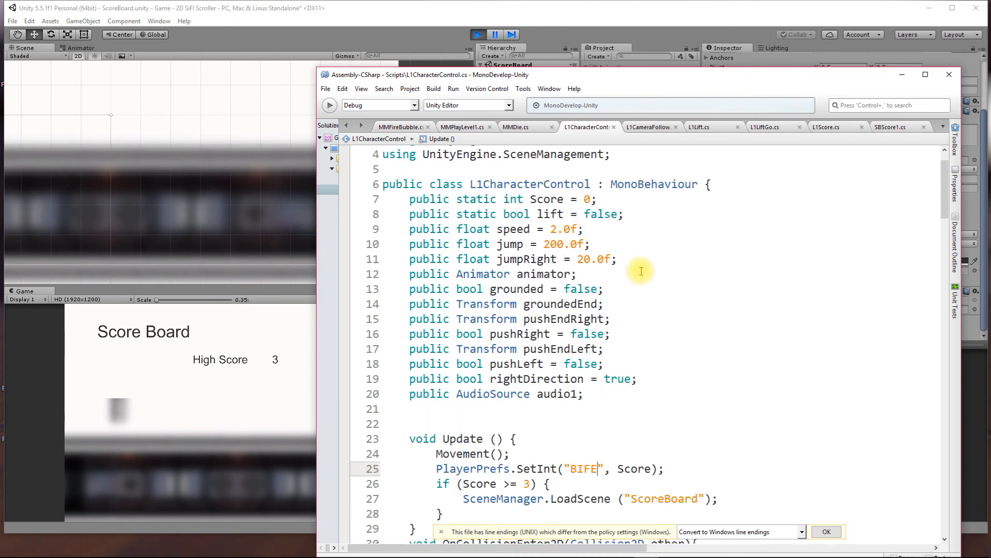
mouse_move(164, 352)
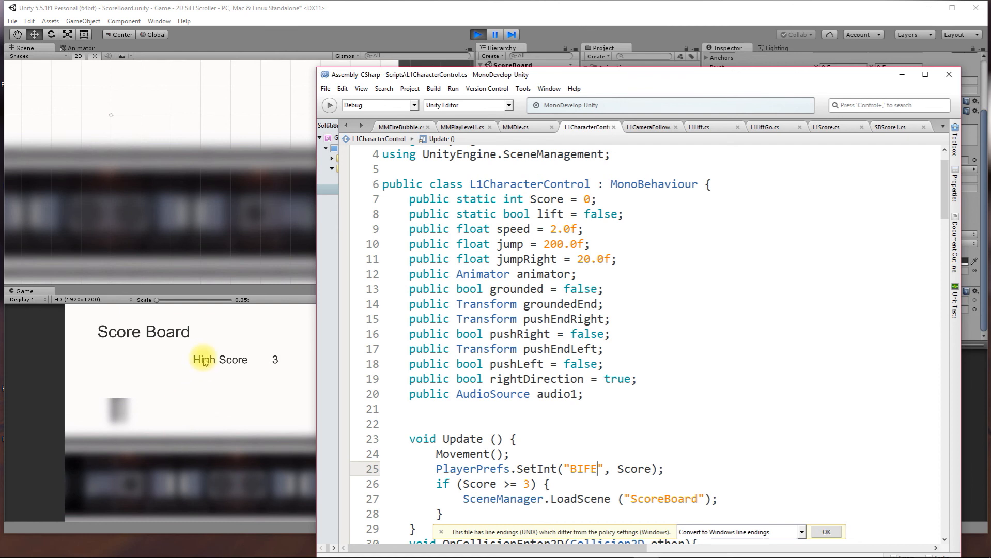
mouse_move(170, 338)
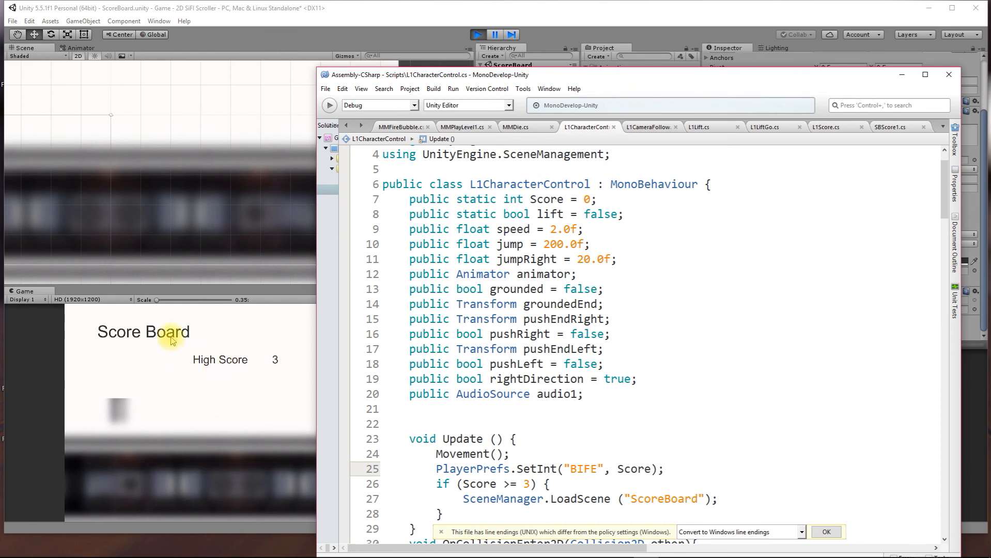